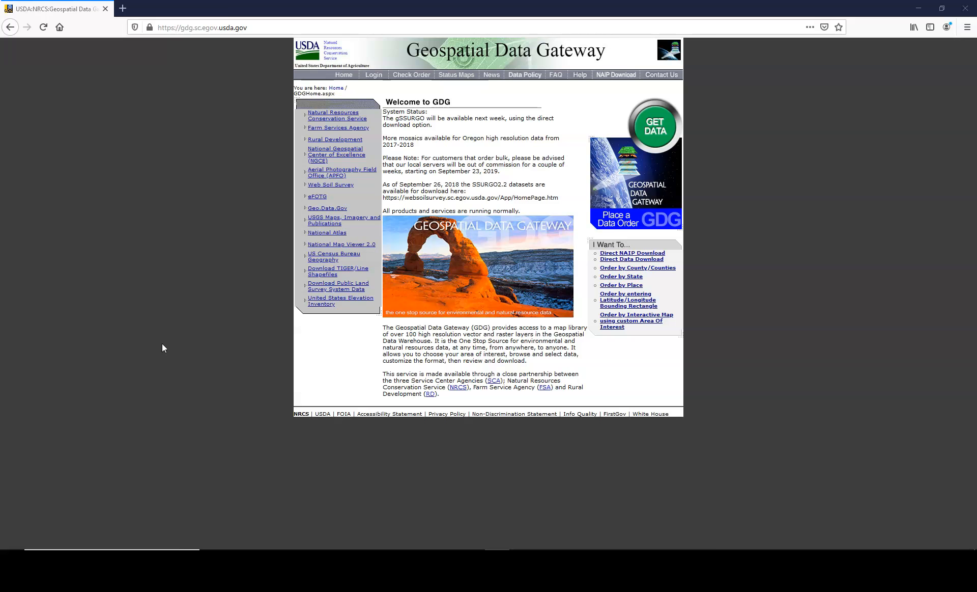
pyautogui.moveTo(235, 137)
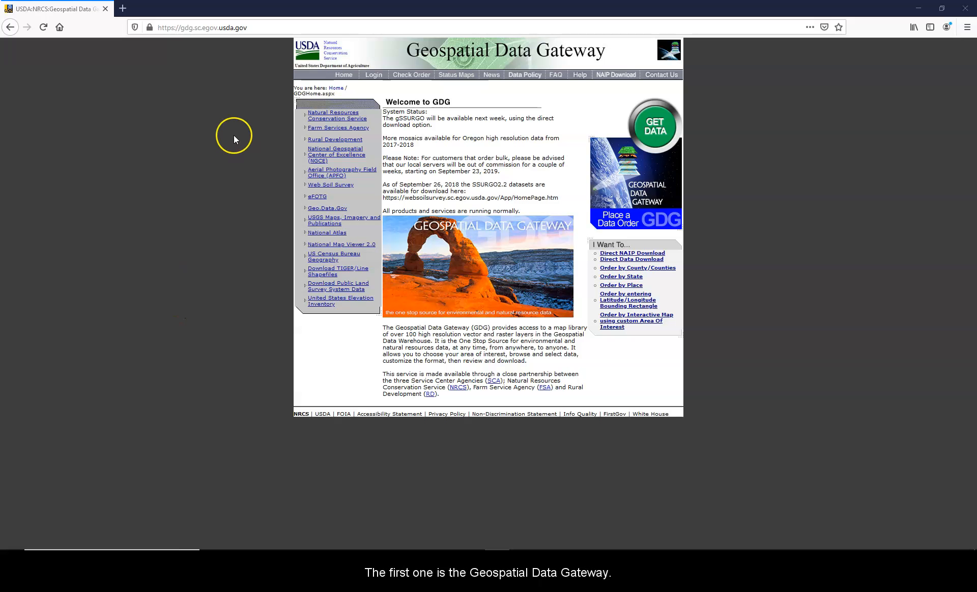
pyautogui.moveTo(381, 124)
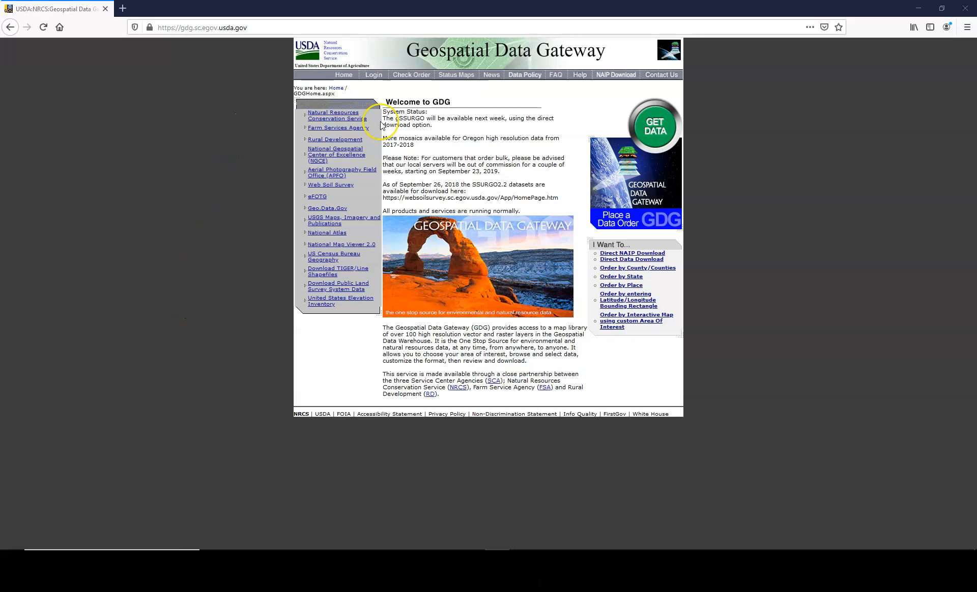
pyautogui.moveTo(564, 269)
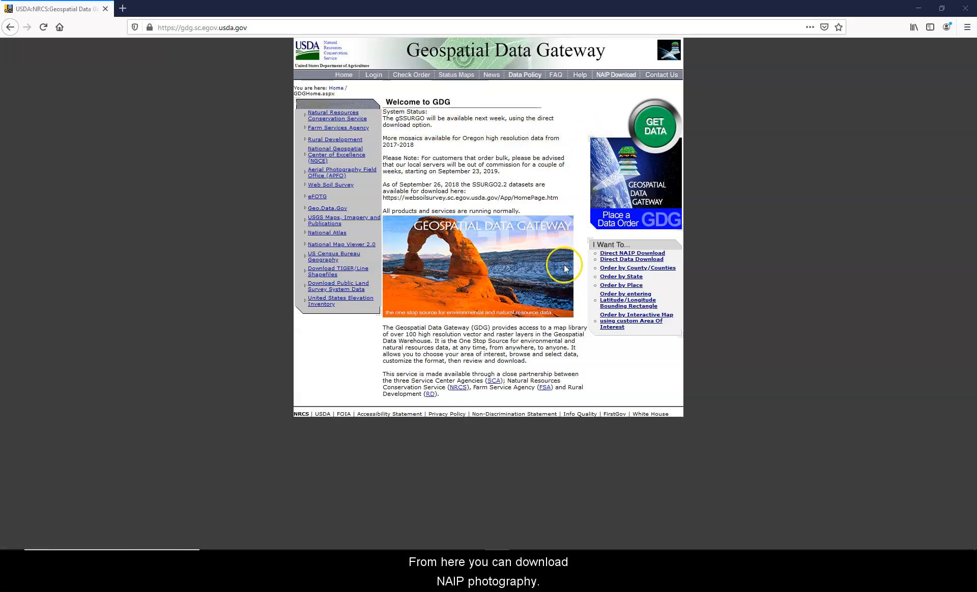
pyautogui.moveTo(592, 256)
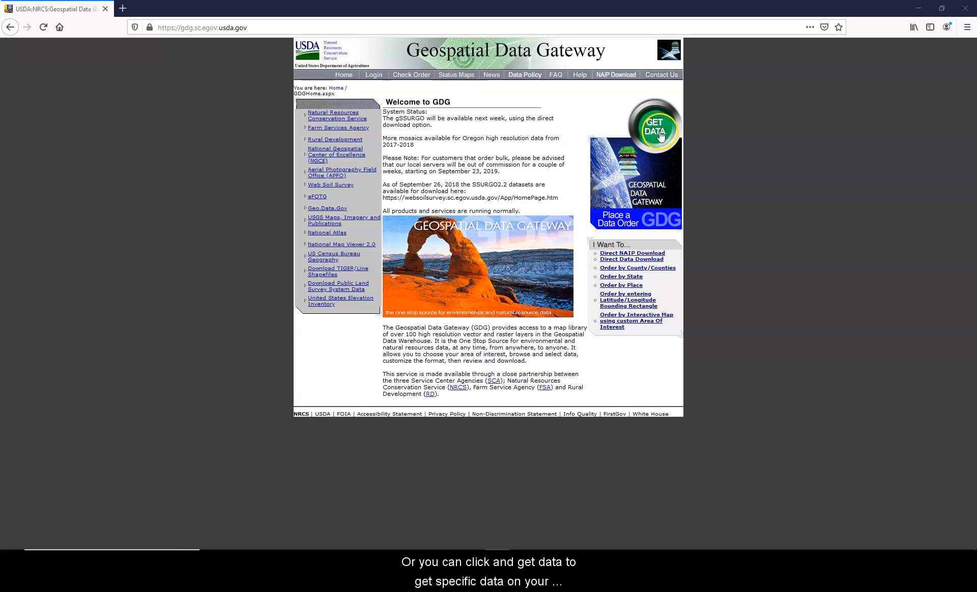
pyautogui.moveTo(655, 127)
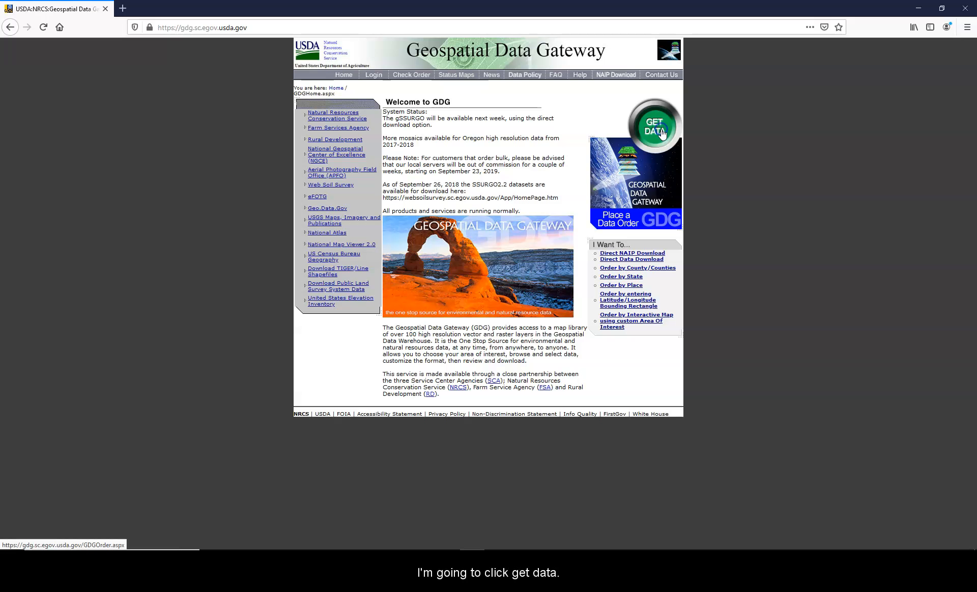
# Start a data order for Georgia and add Baker County to the selected counties.
pyautogui.click(652, 130)
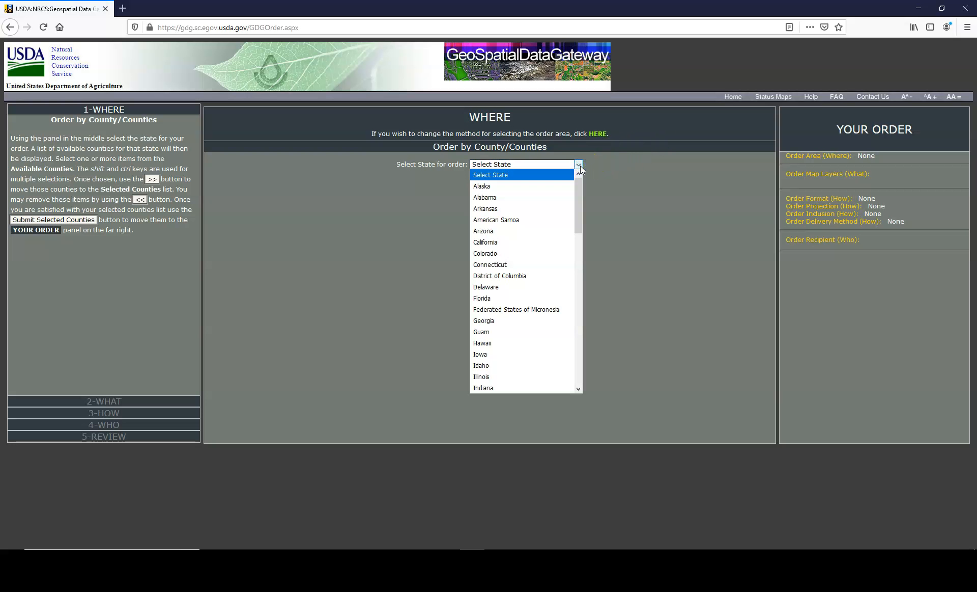
pyautogui.moveTo(523, 320)
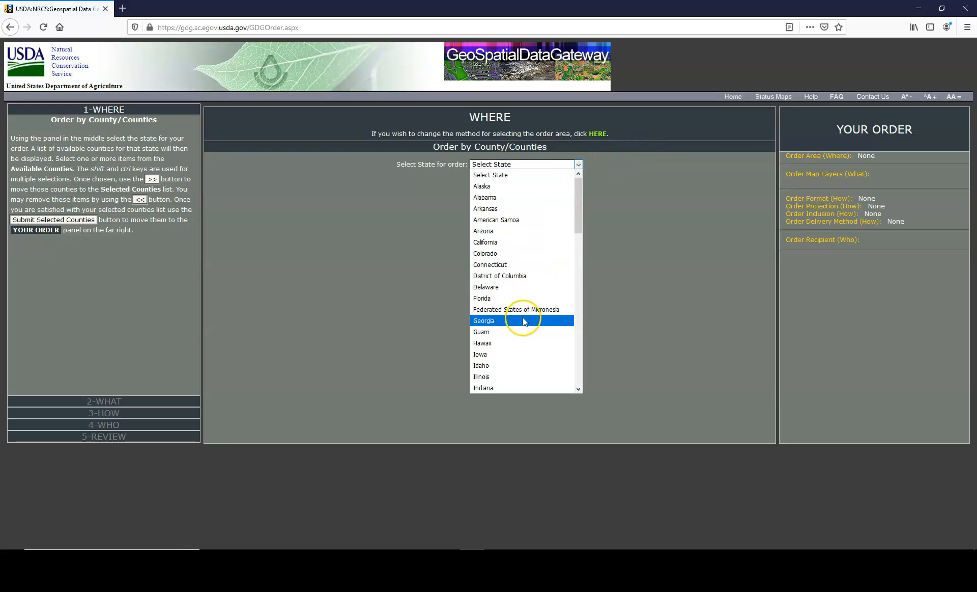
pyautogui.click(484, 320)
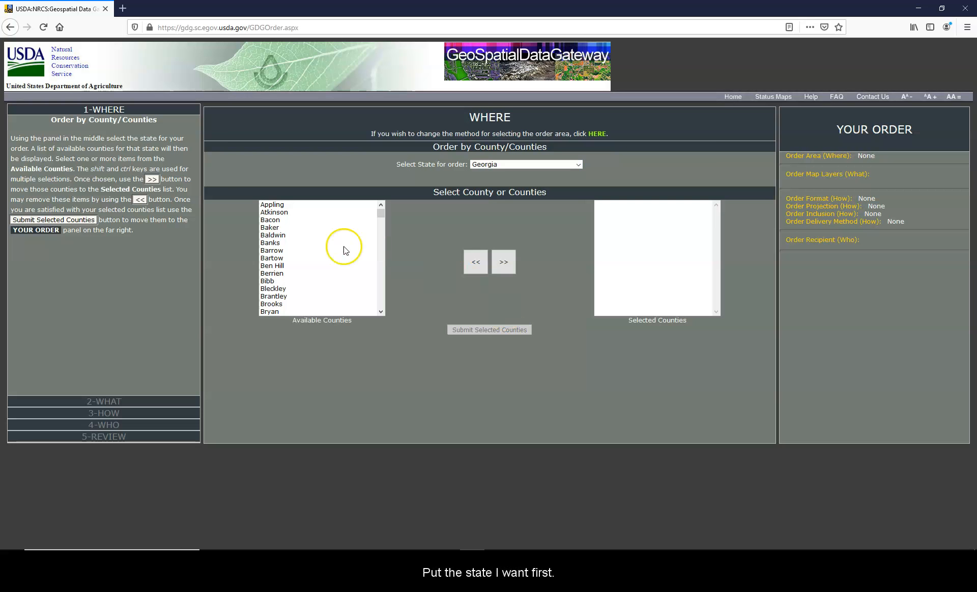
pyautogui.click(269, 227)
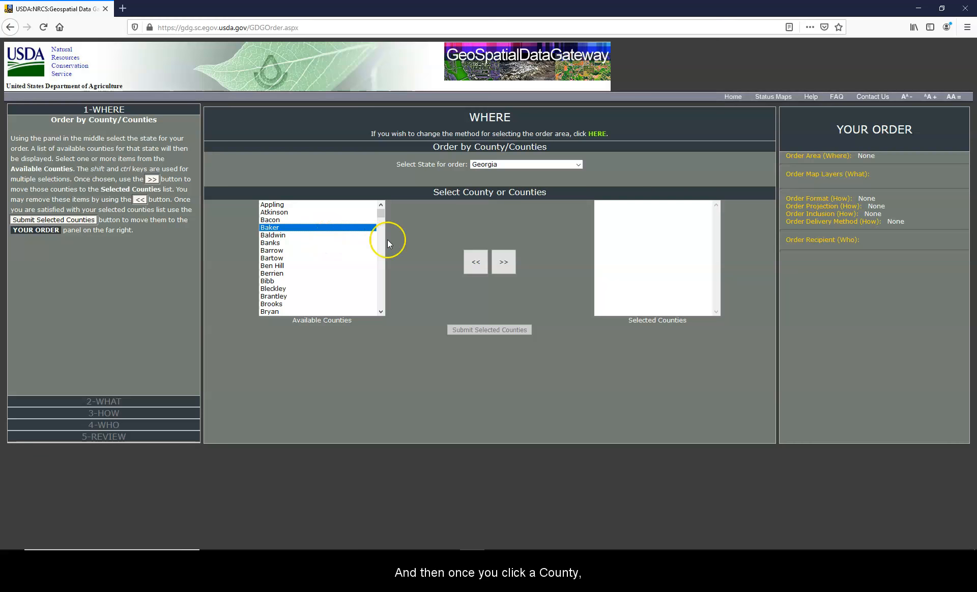
pyautogui.moveTo(503, 261)
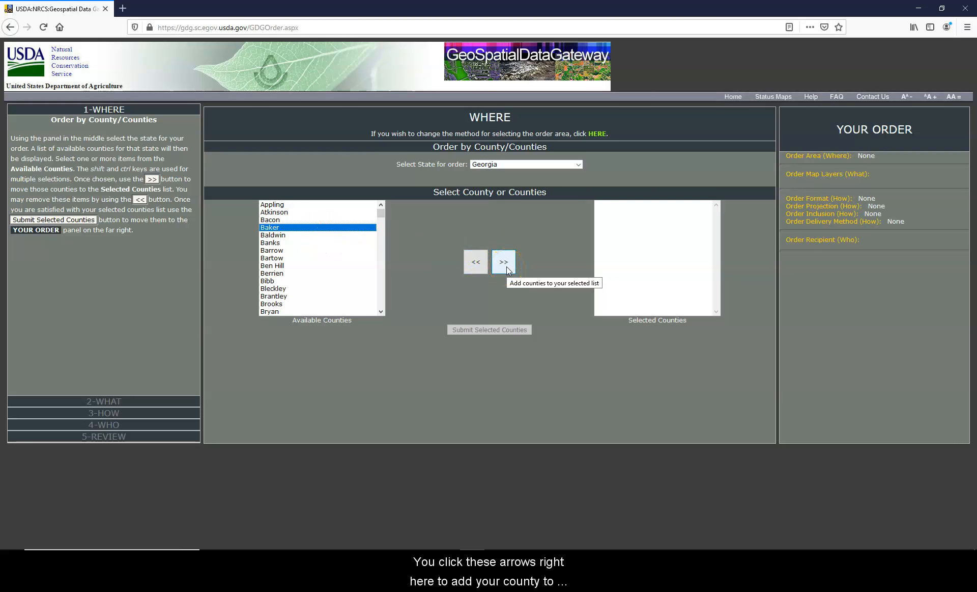
pyautogui.click(504, 261)
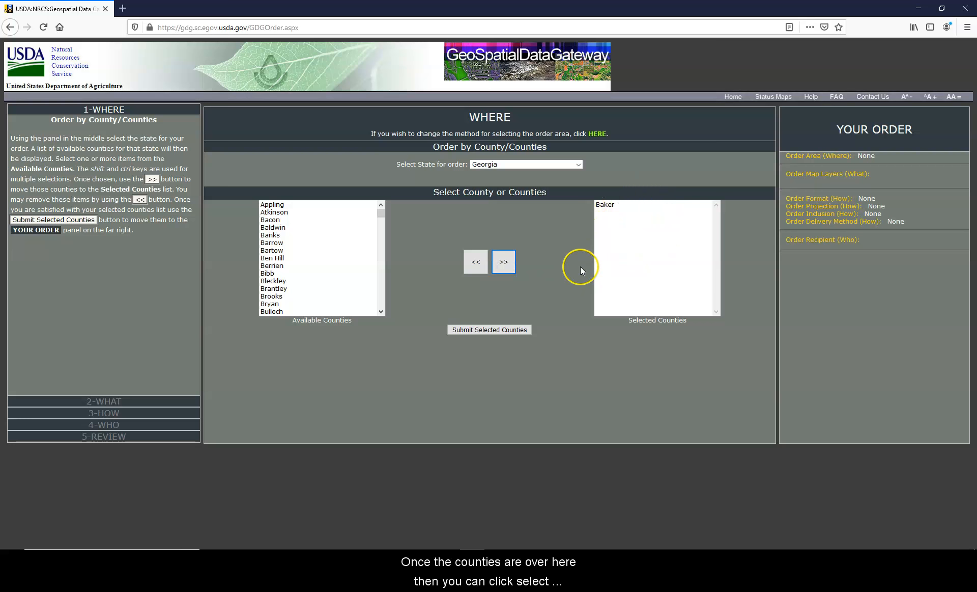
pyautogui.moveTo(498, 340)
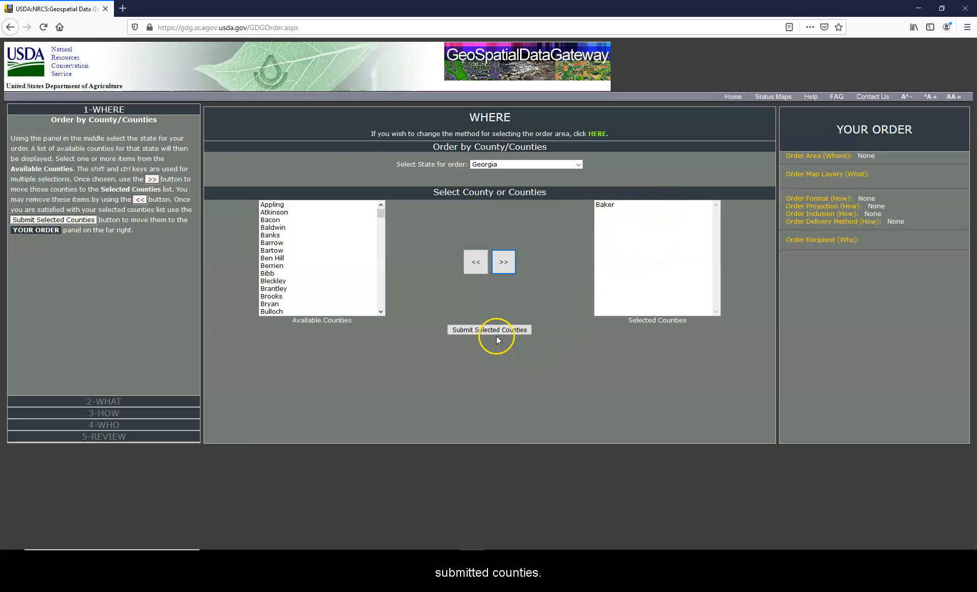
# Submit Baker County and scroll the map layer list down to the transportation layers.
pyautogui.click(489, 329)
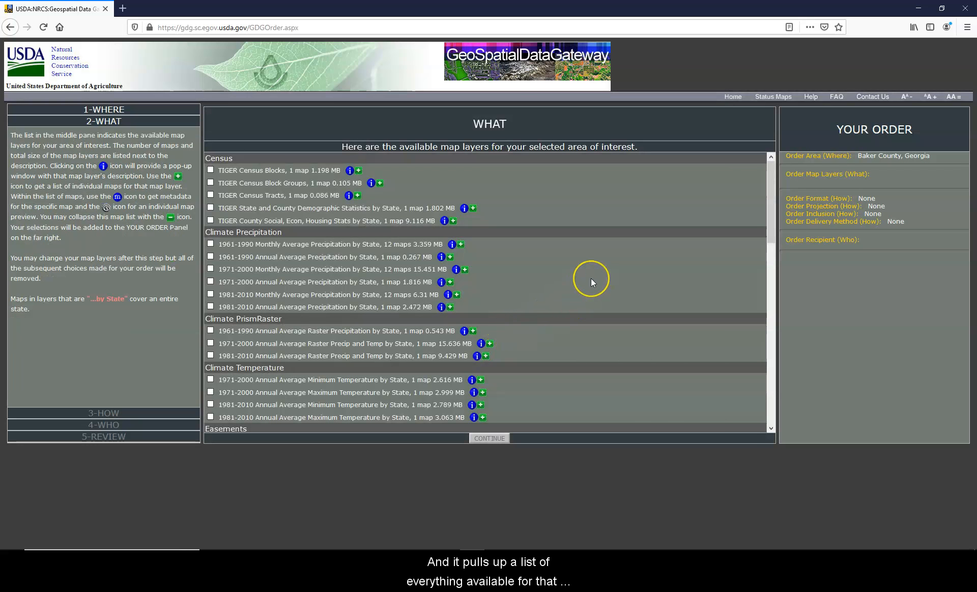
pyautogui.moveTo(566, 254)
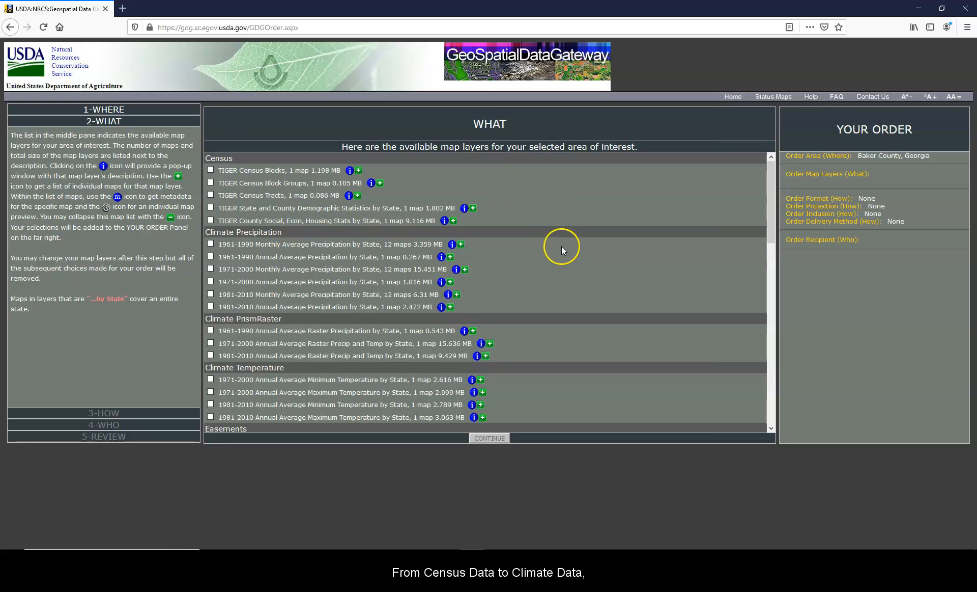
pyautogui.scroll(-3)
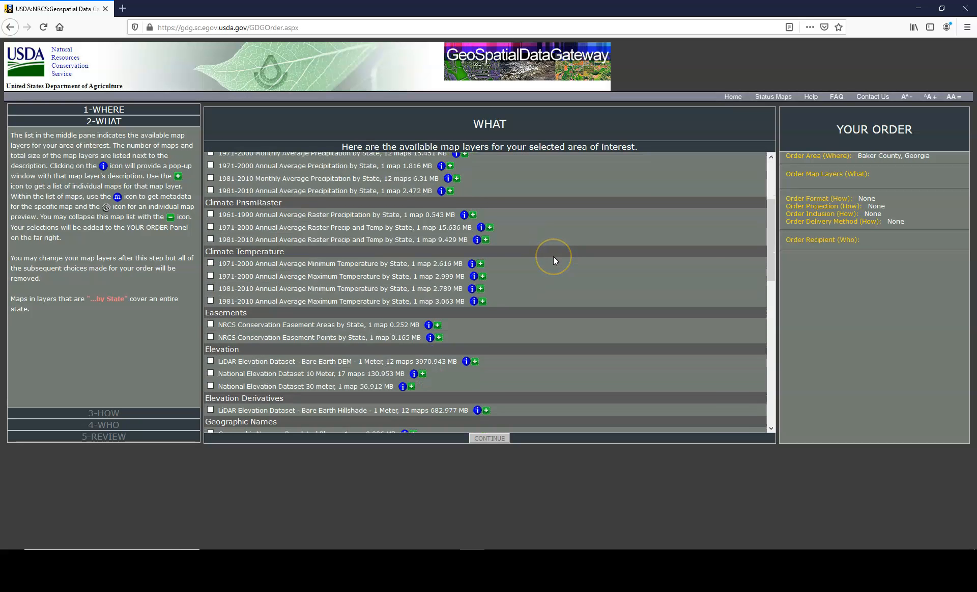
pyautogui.scroll(-3)
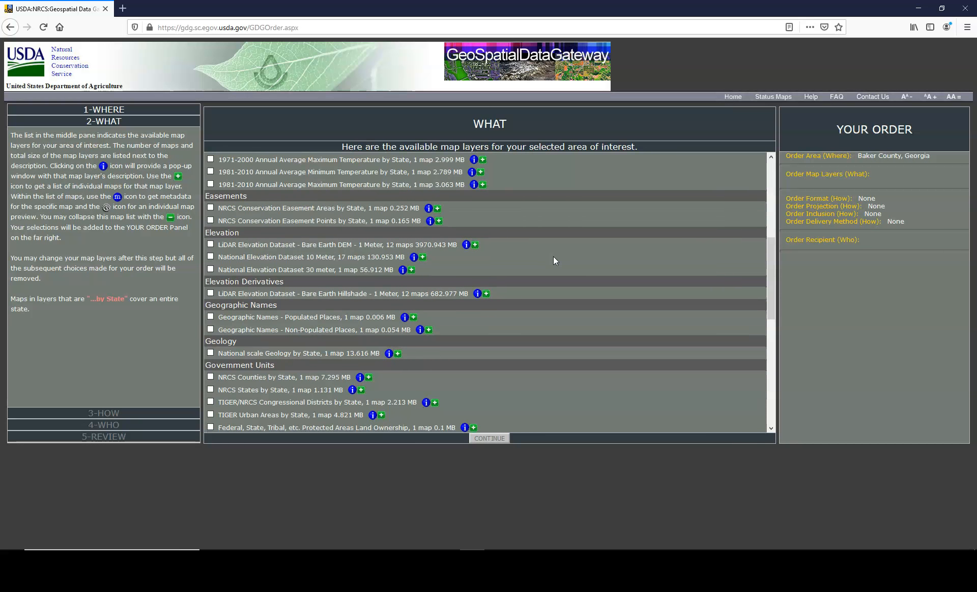
pyautogui.scroll(-3)
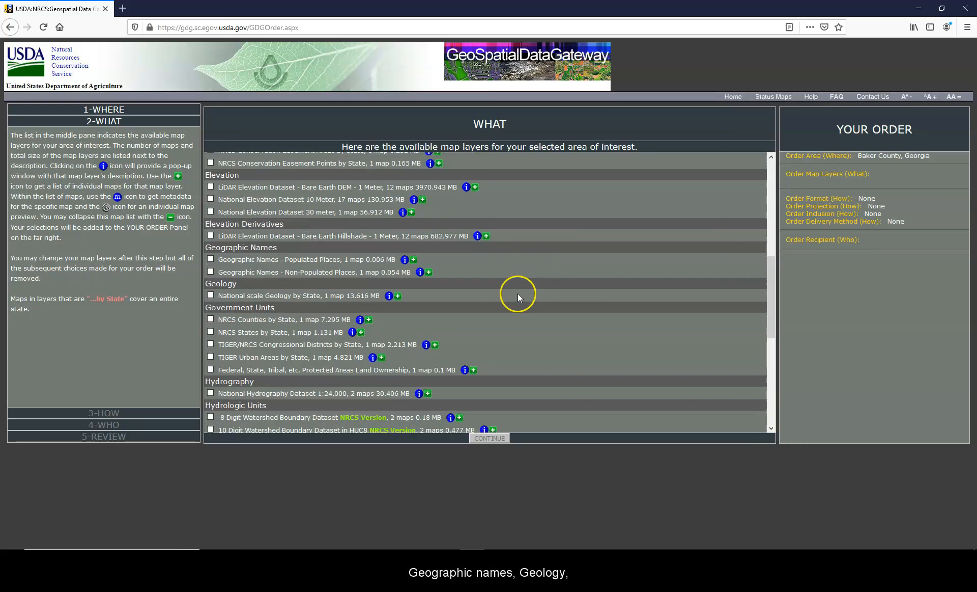
pyautogui.scroll(-3)
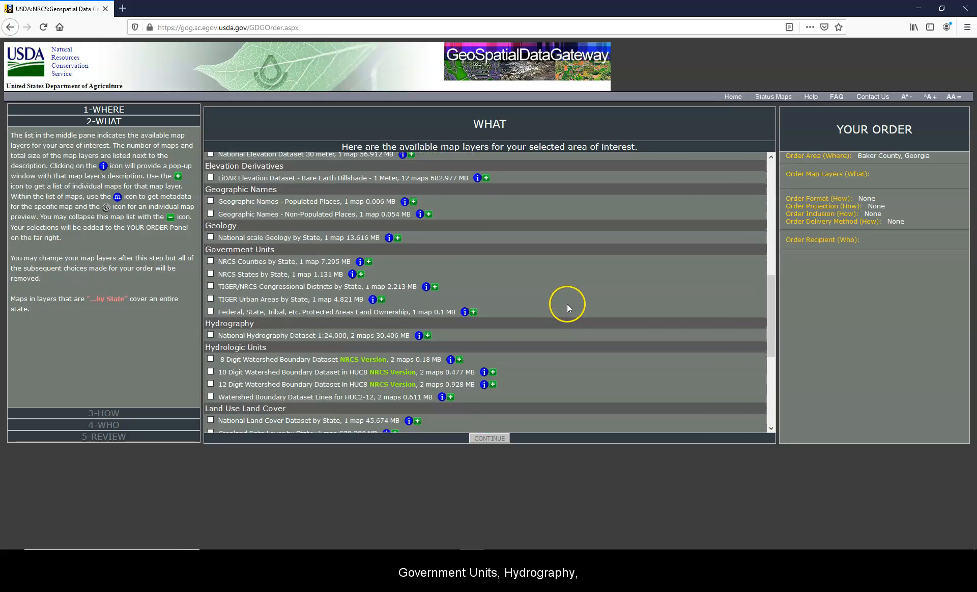
pyautogui.scroll(-3)
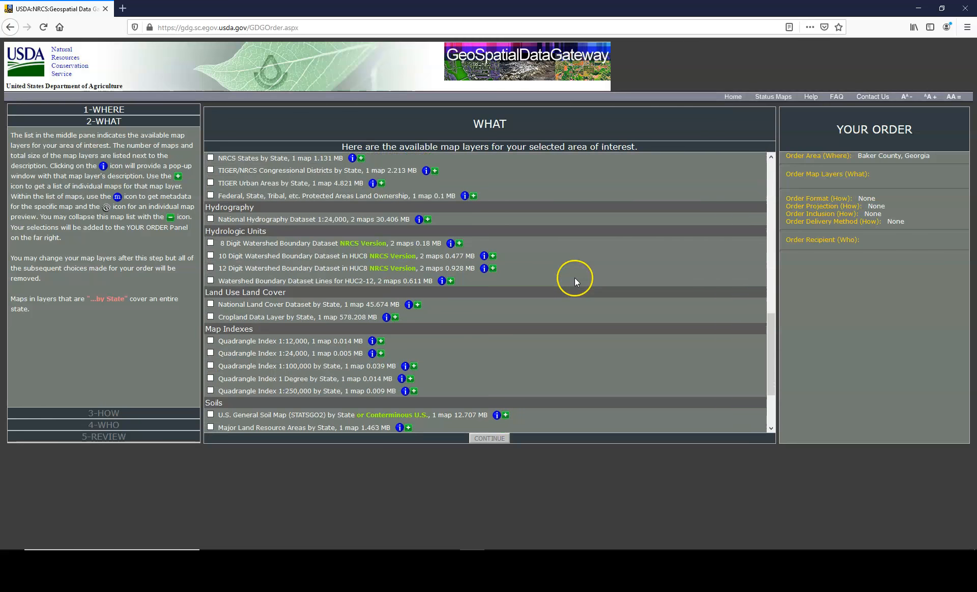
pyautogui.scroll(-3)
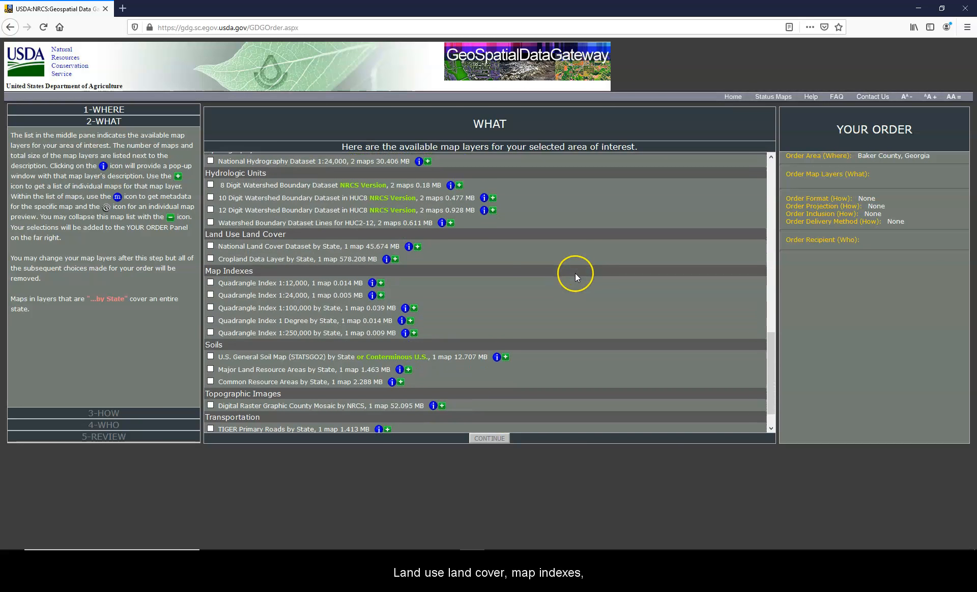
pyautogui.scroll(-3)
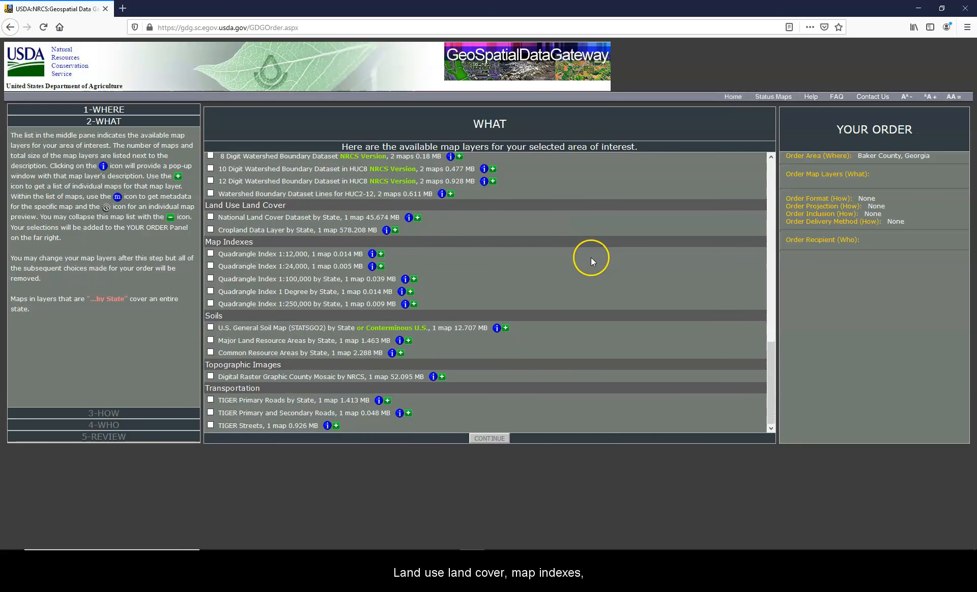
pyautogui.moveTo(581, 313)
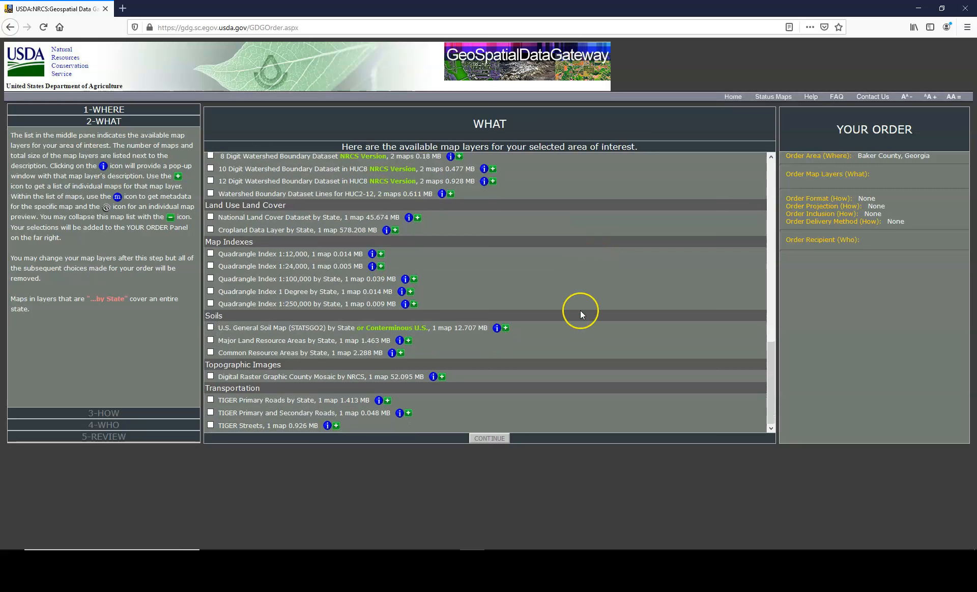
pyautogui.moveTo(289, 203)
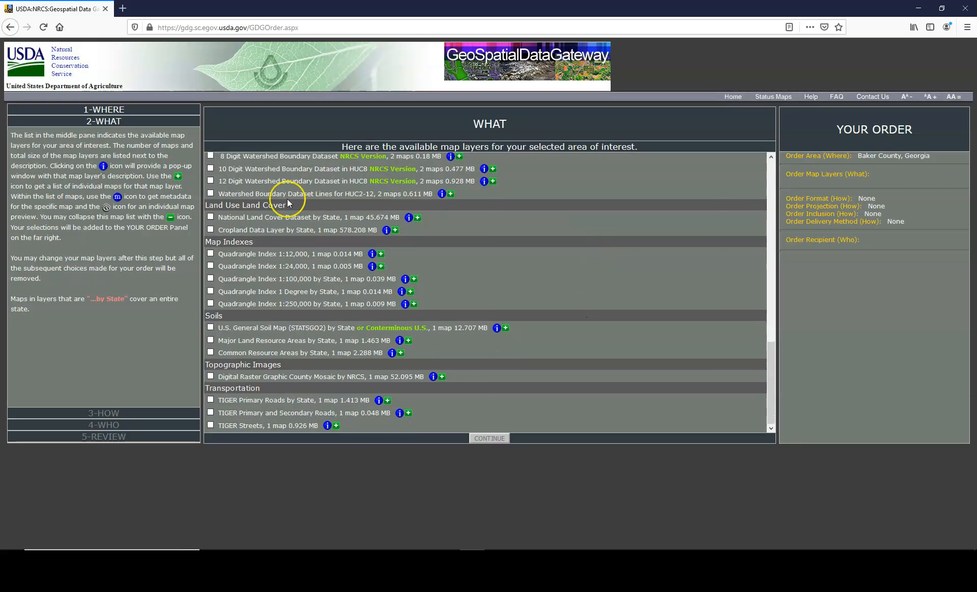
# Return to the gateway home page and open Direct NAIP Download in a new tab.
pyautogui.click(10, 27)
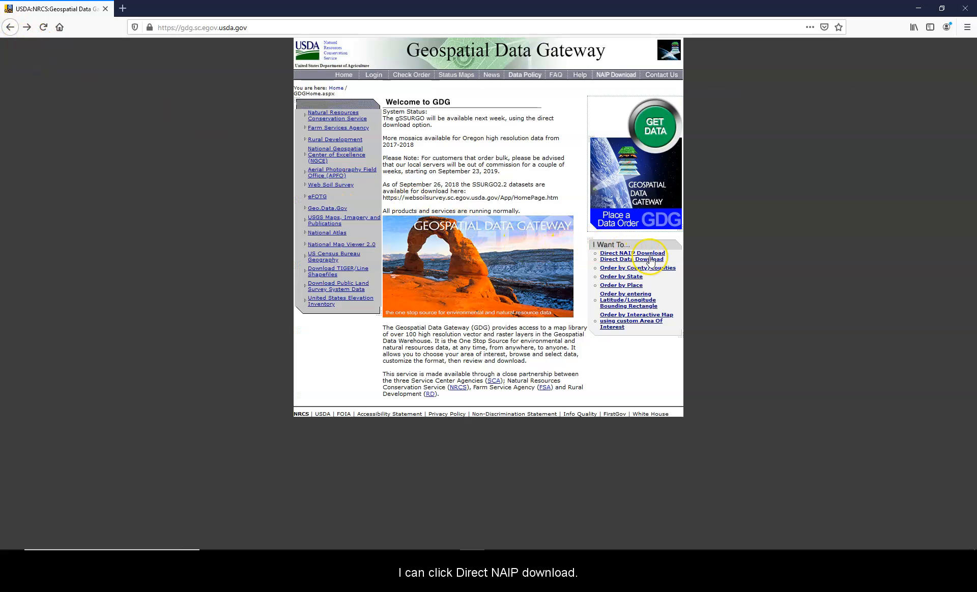
pyautogui.moveTo(633, 259)
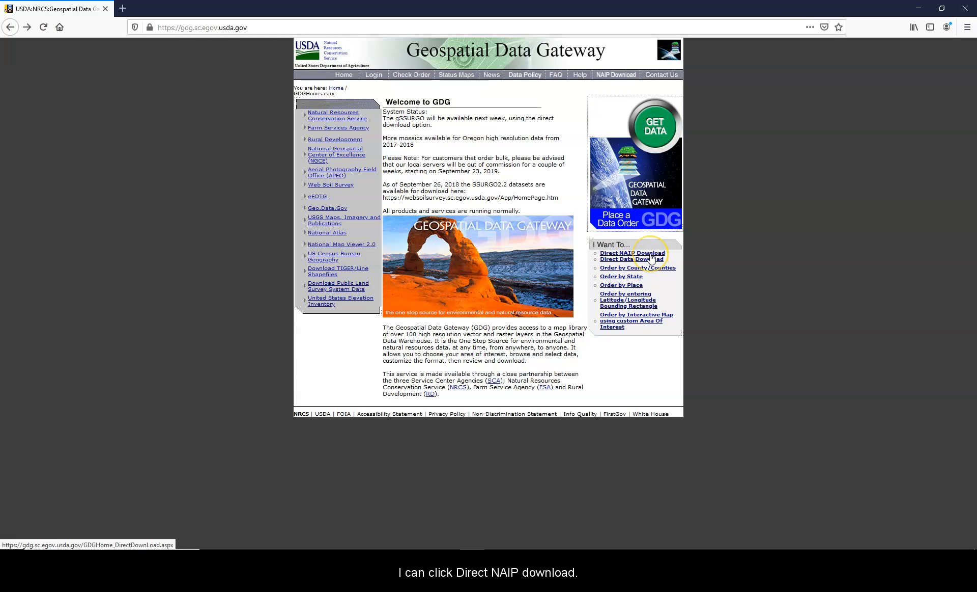
pyautogui.click(632, 253)
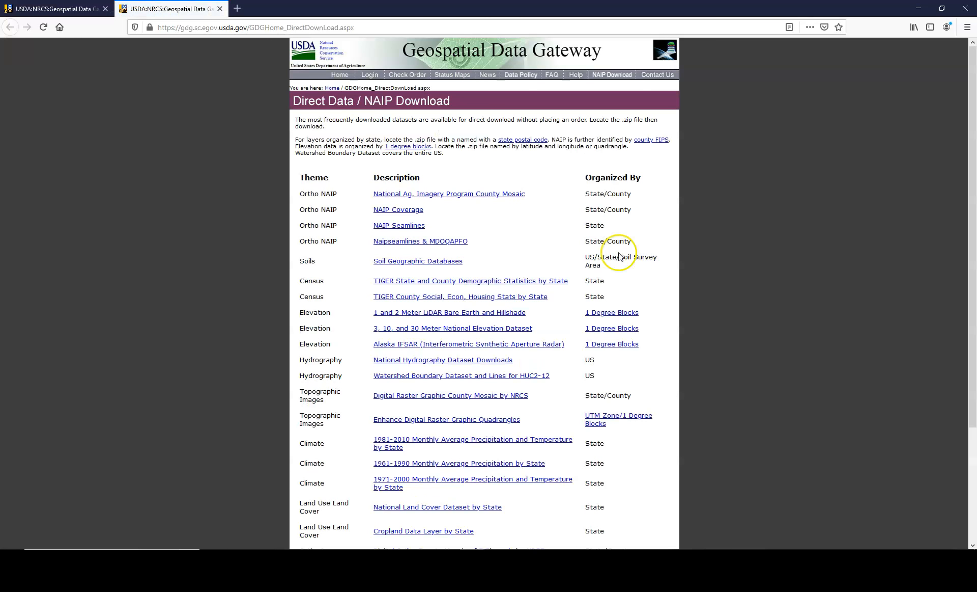
pyautogui.moveTo(484, 210)
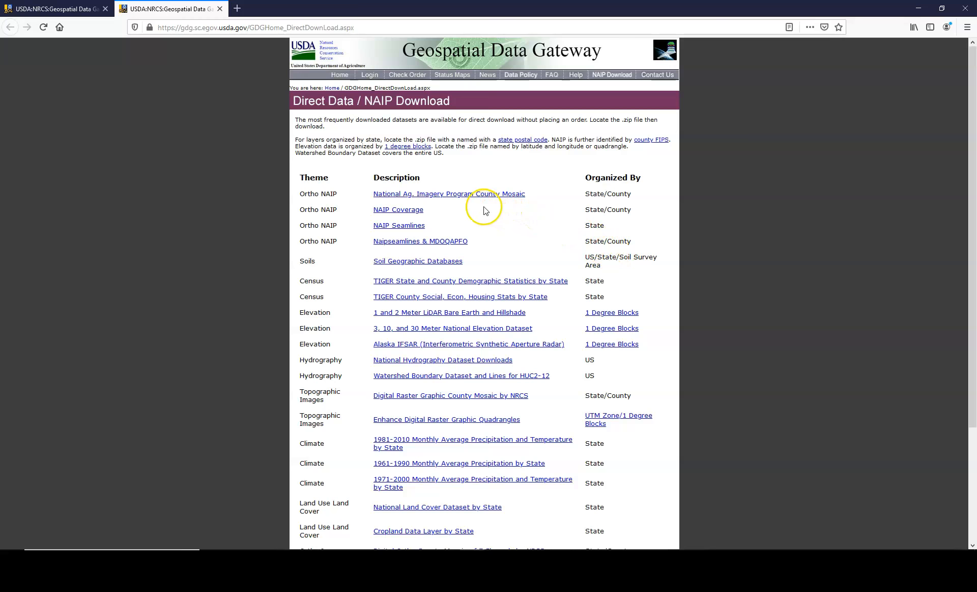
pyautogui.moveTo(461, 198)
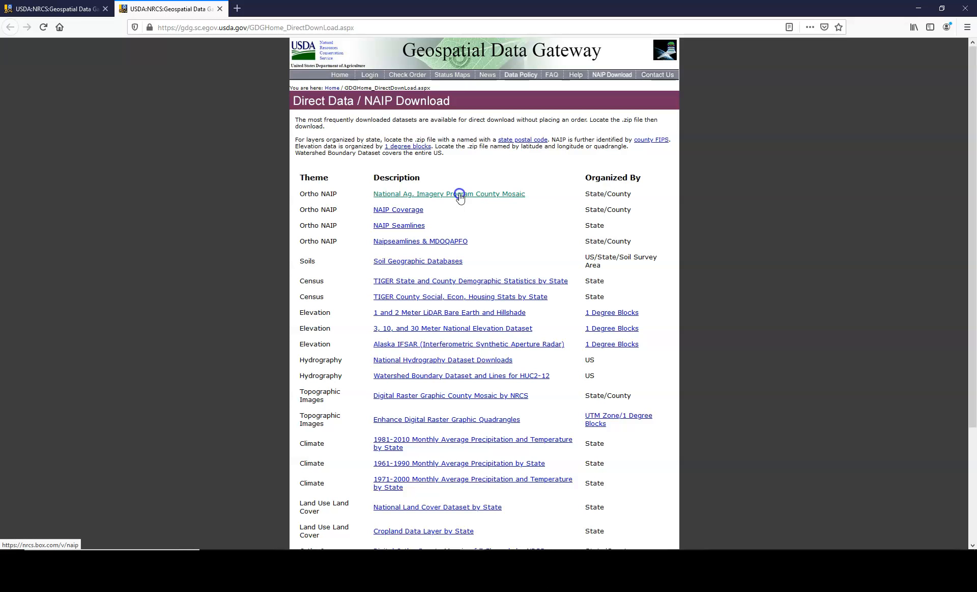
pyautogui.click(448, 194)
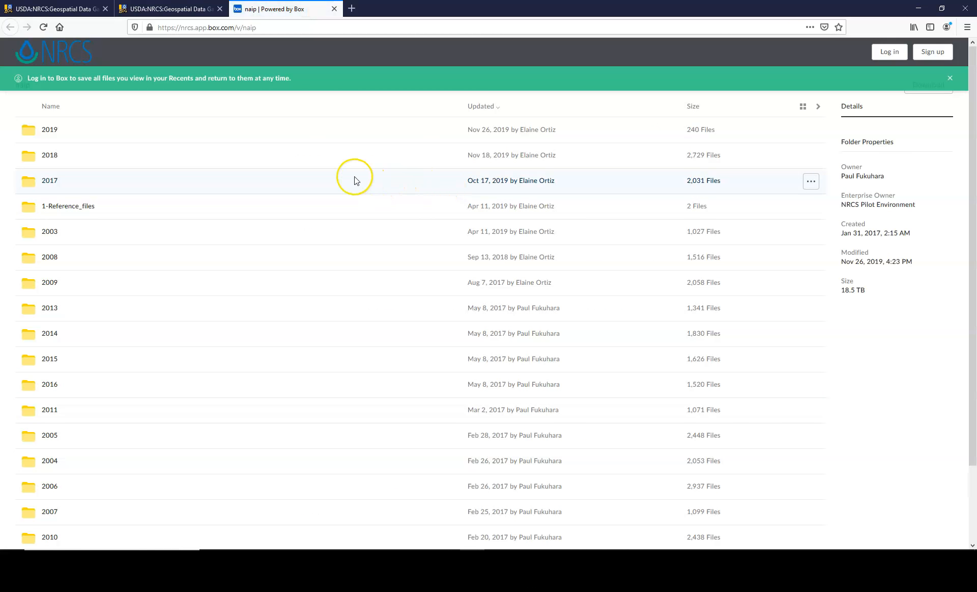
pyautogui.moveTo(49, 181)
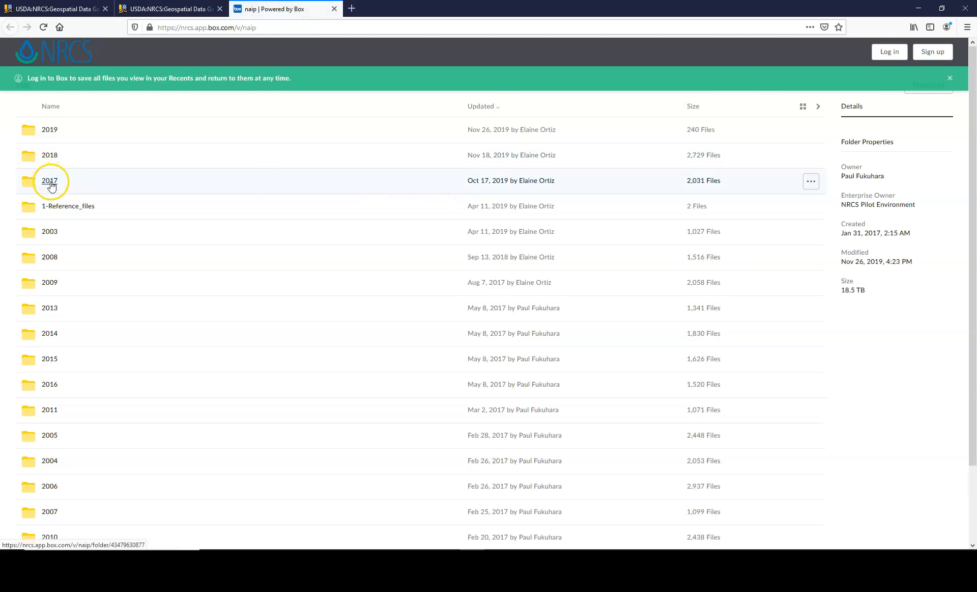
pyautogui.click(48, 180)
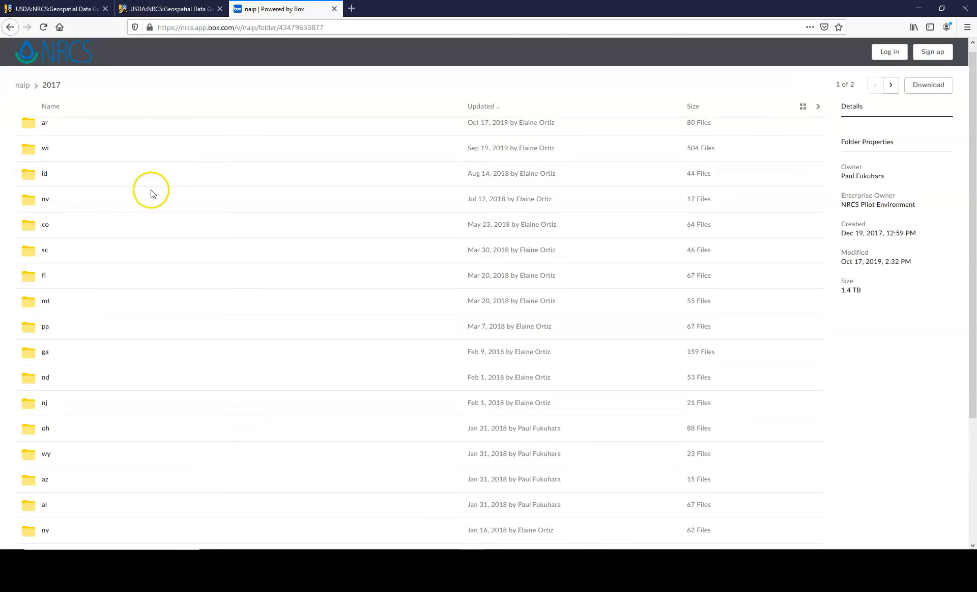
pyautogui.scroll(-3)
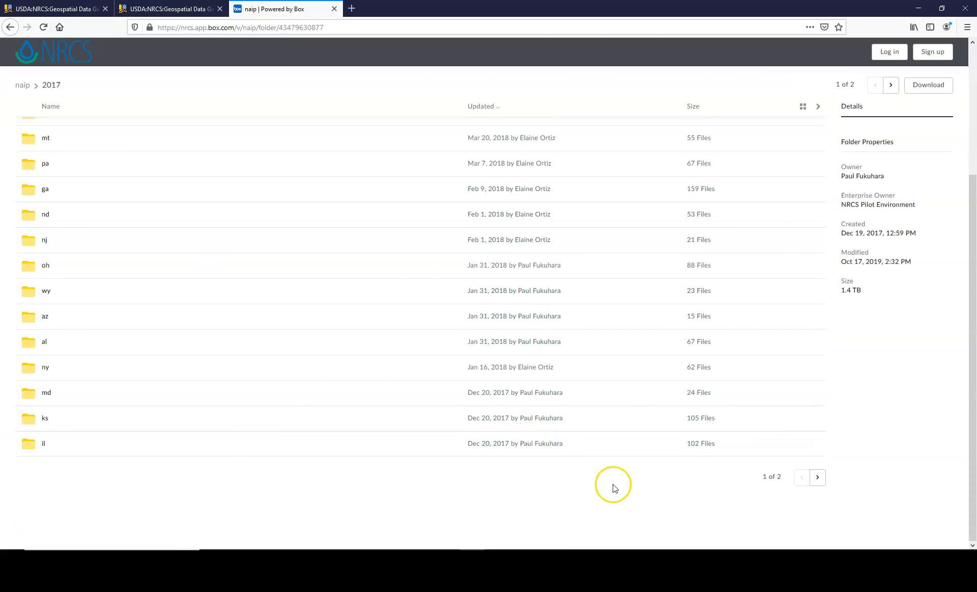
pyautogui.moveTo(818, 477)
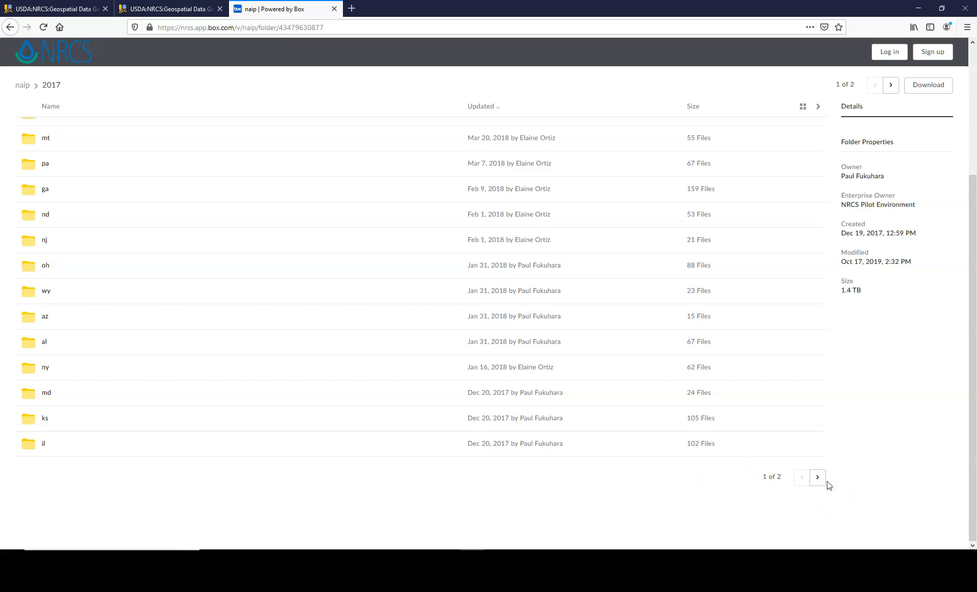
pyautogui.click(818, 477)
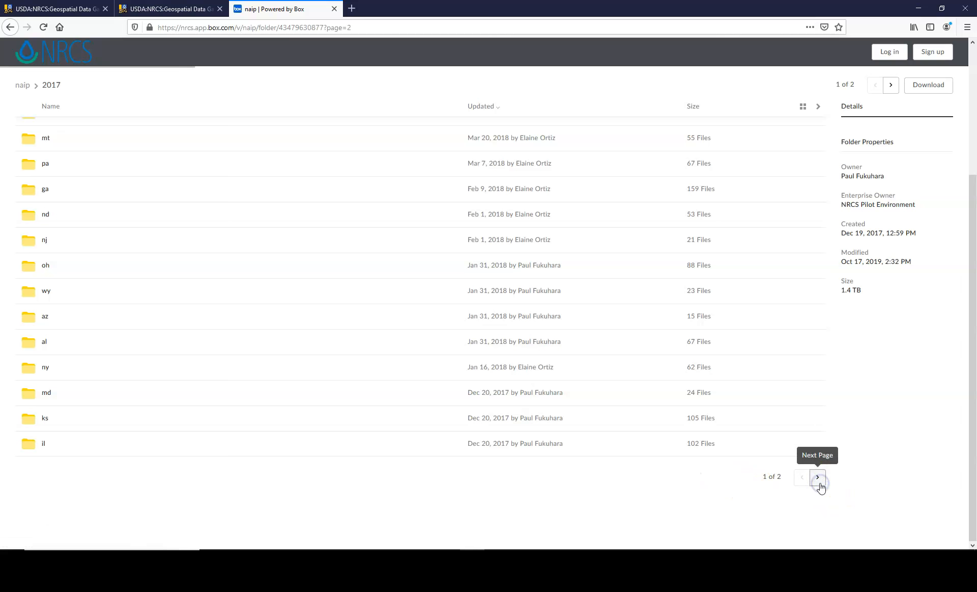
pyautogui.click(818, 477)
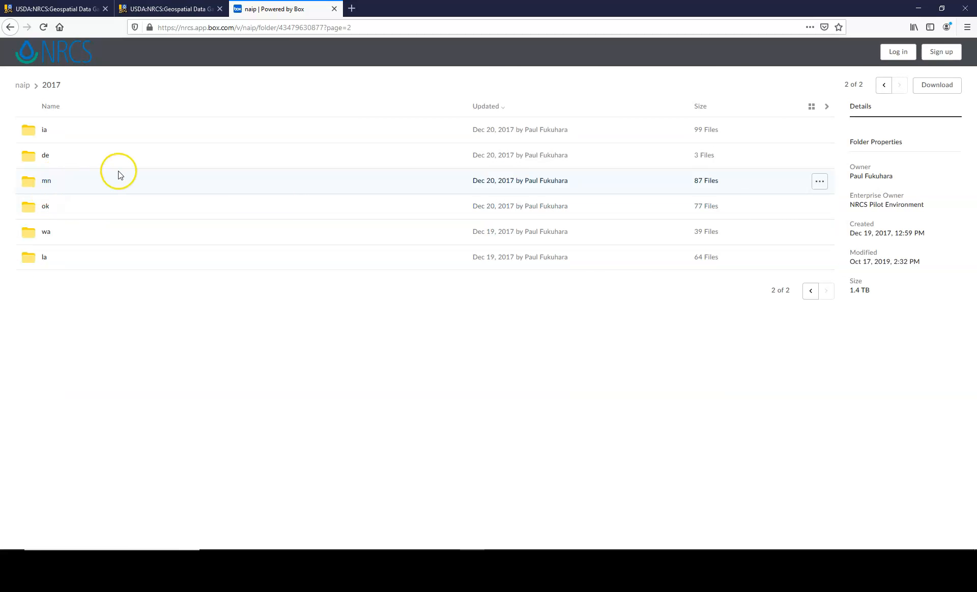
pyautogui.moveTo(810, 291)
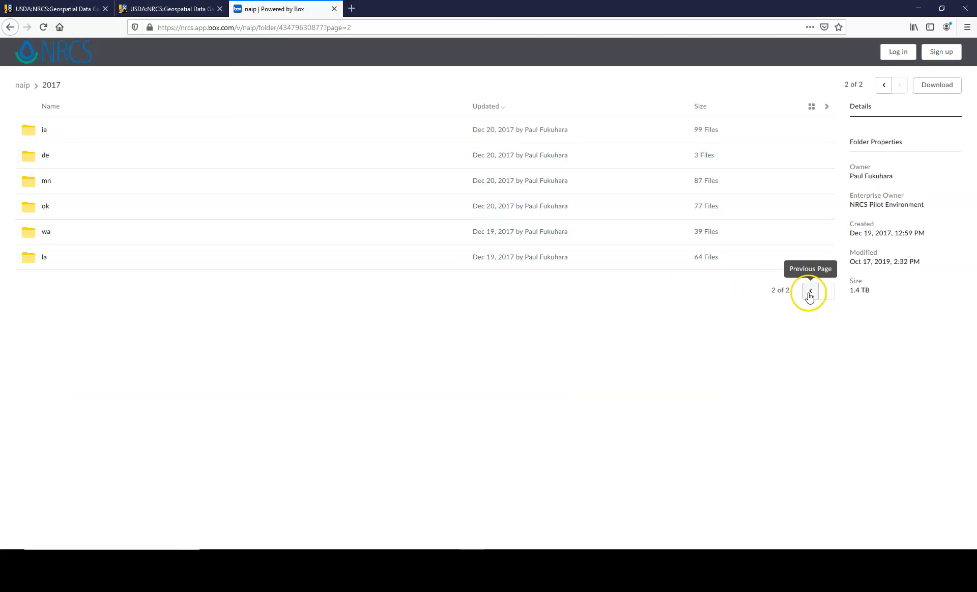
pyautogui.click(810, 292)
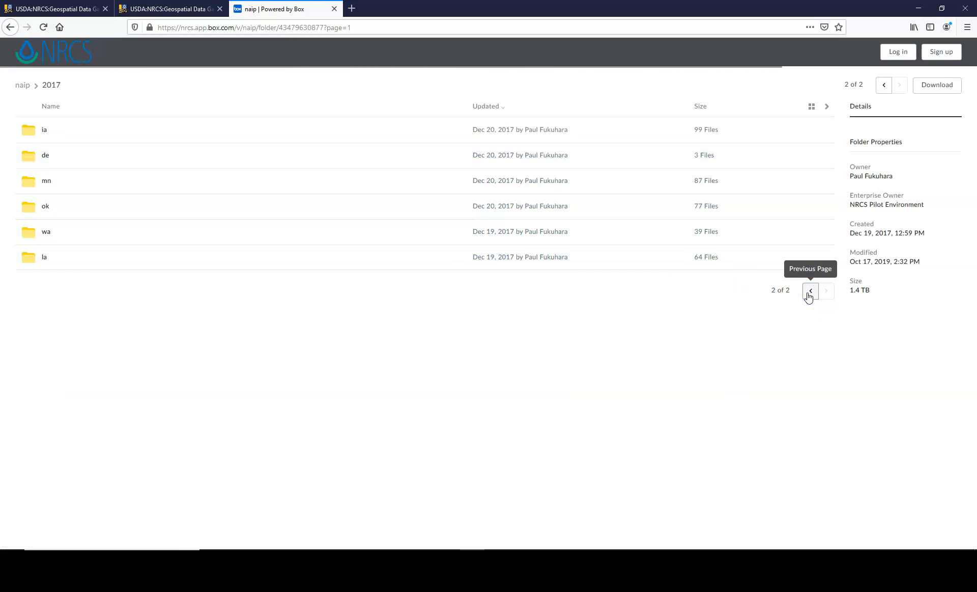
pyautogui.click(809, 290)
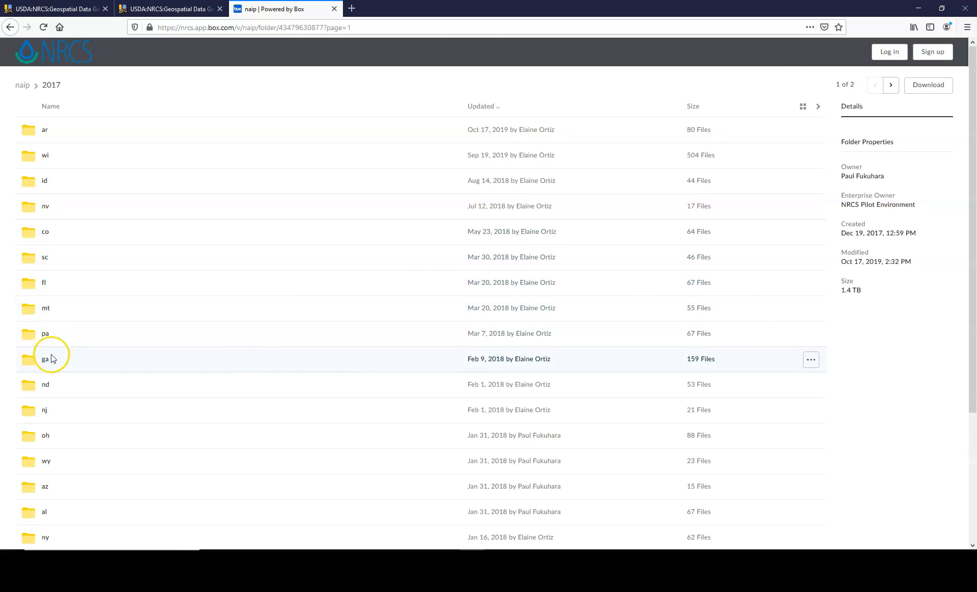
# Open the ga folder in Box and preview ortho_1-1_1n_s_ga297_2017_1.zip.
pyautogui.click(44, 358)
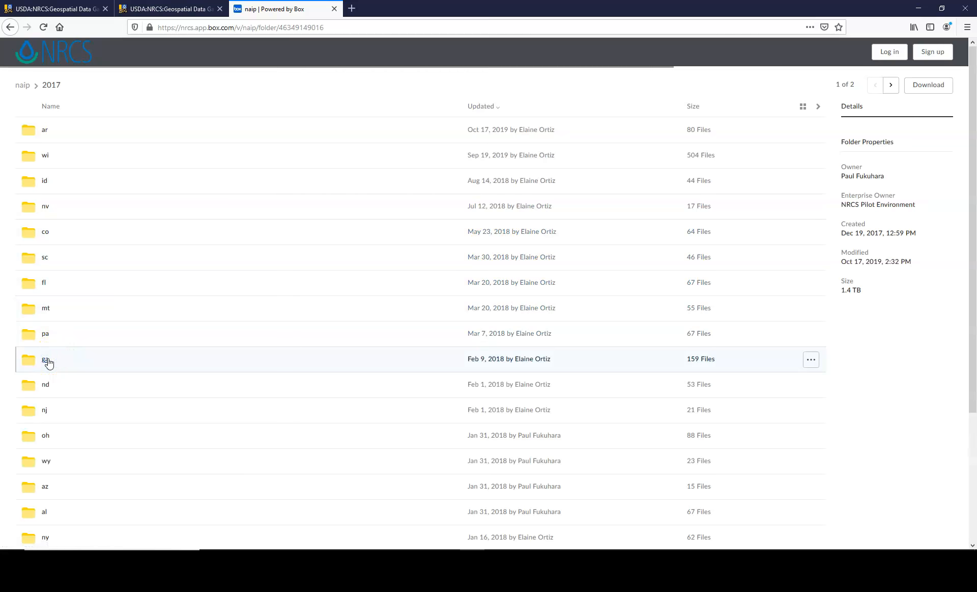
pyautogui.doubleClick(45, 358)
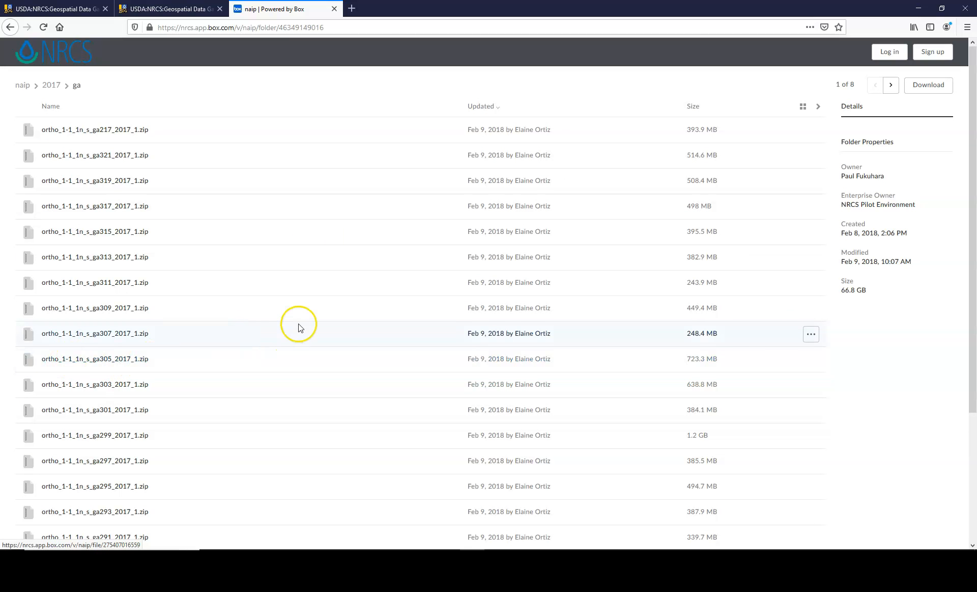
pyautogui.moveTo(119, 131)
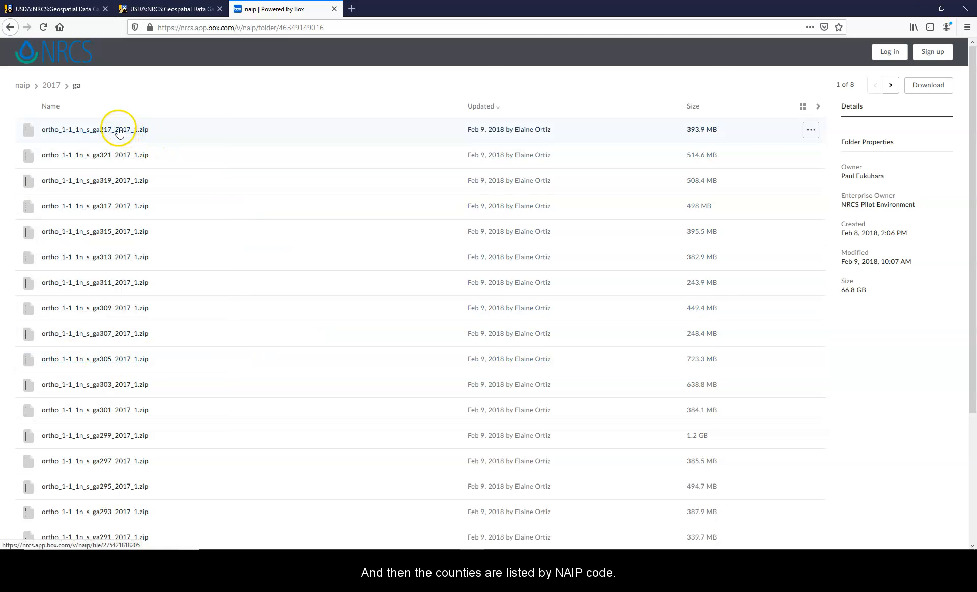
pyautogui.moveTo(109, 138)
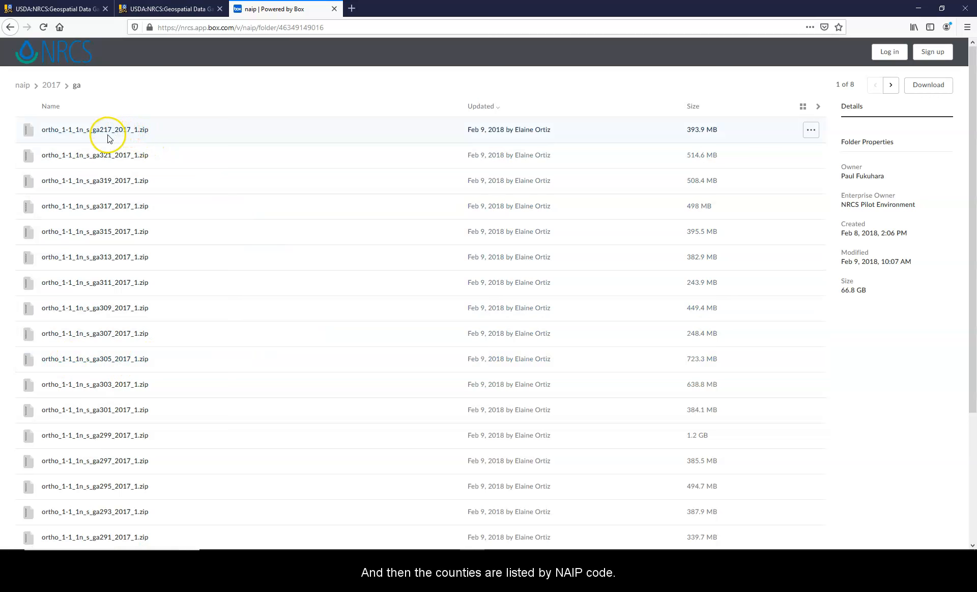
pyautogui.moveTo(106, 175)
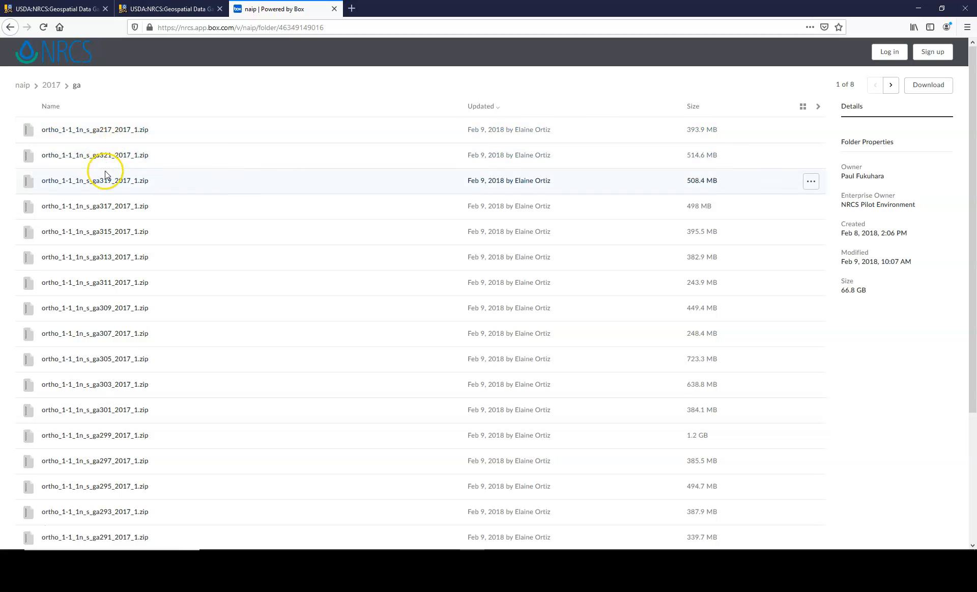
pyautogui.moveTo(108, 307)
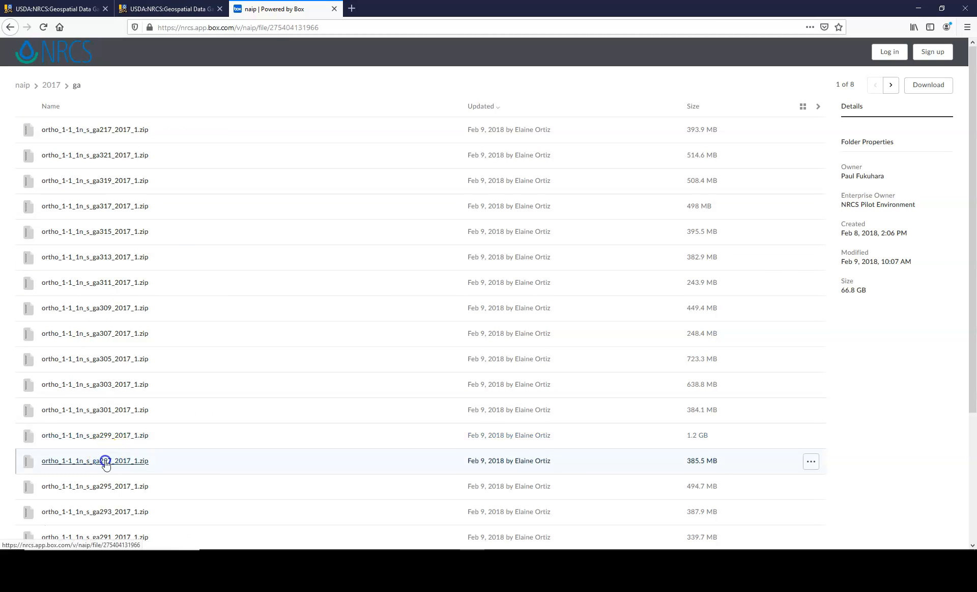
pyautogui.click(95, 460)
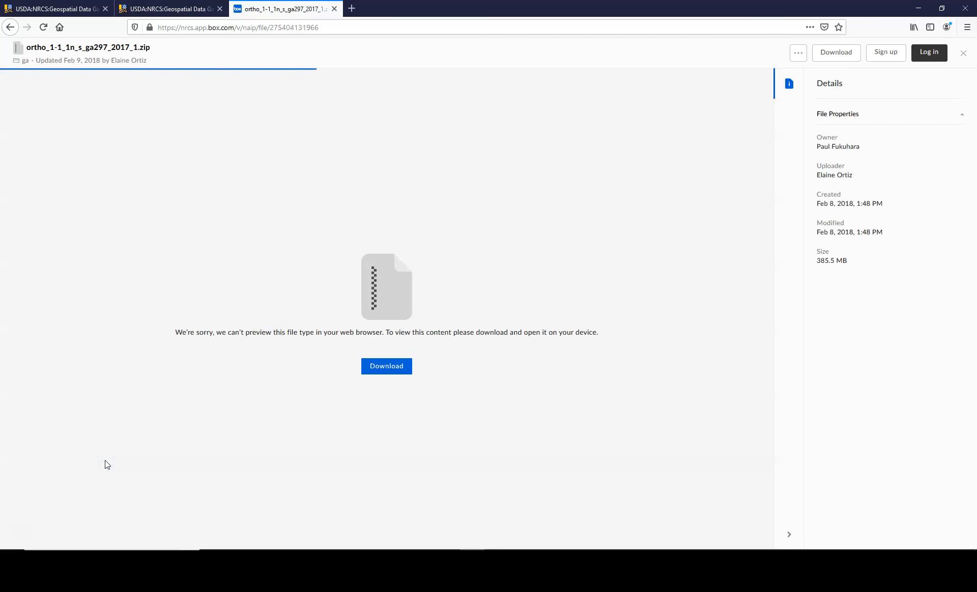
pyautogui.click(386, 366)
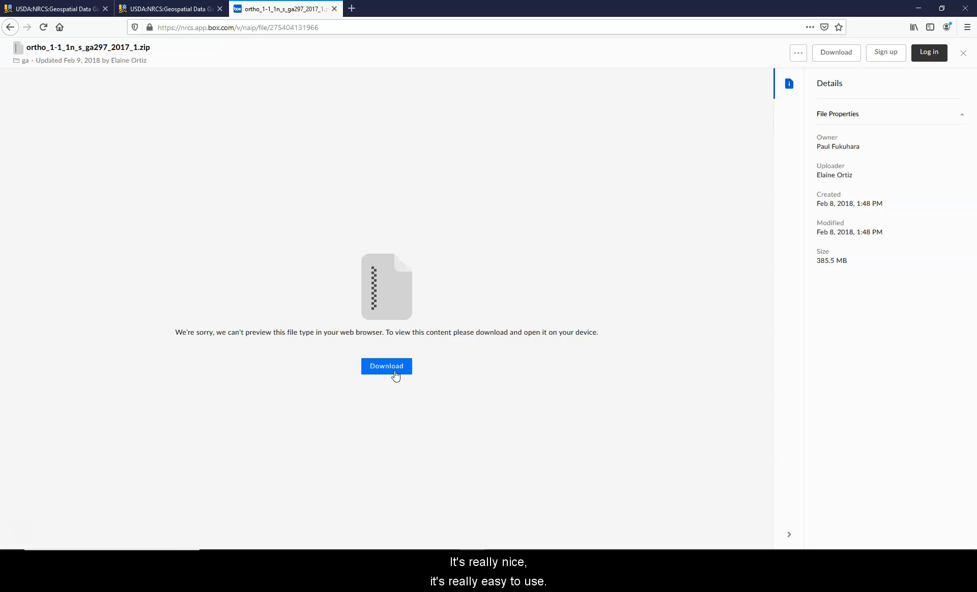
pyautogui.moveTo(378, 102)
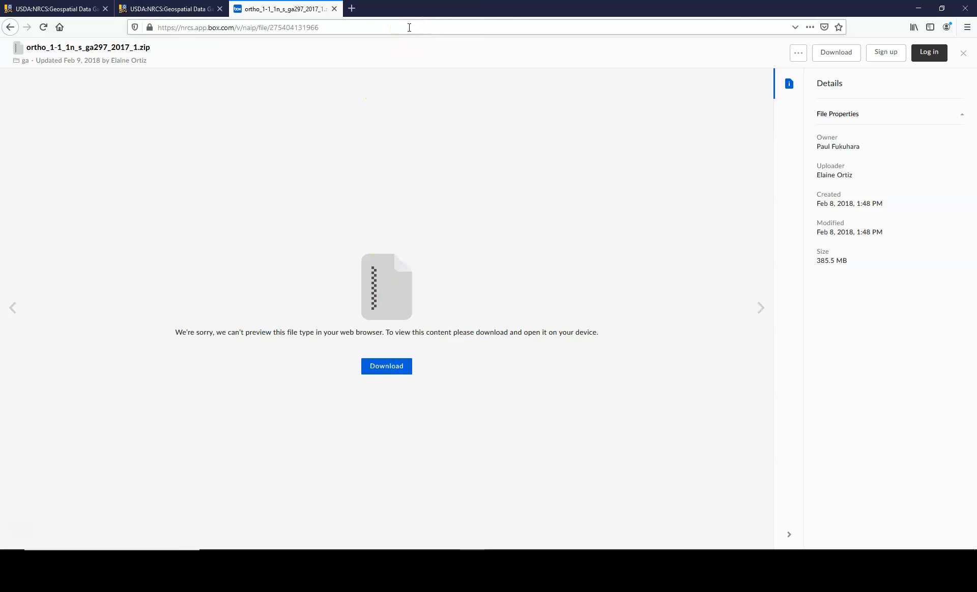
# Load colorbrewer2.org from the address bar in the third tab.
pyautogui.click(237, 27)
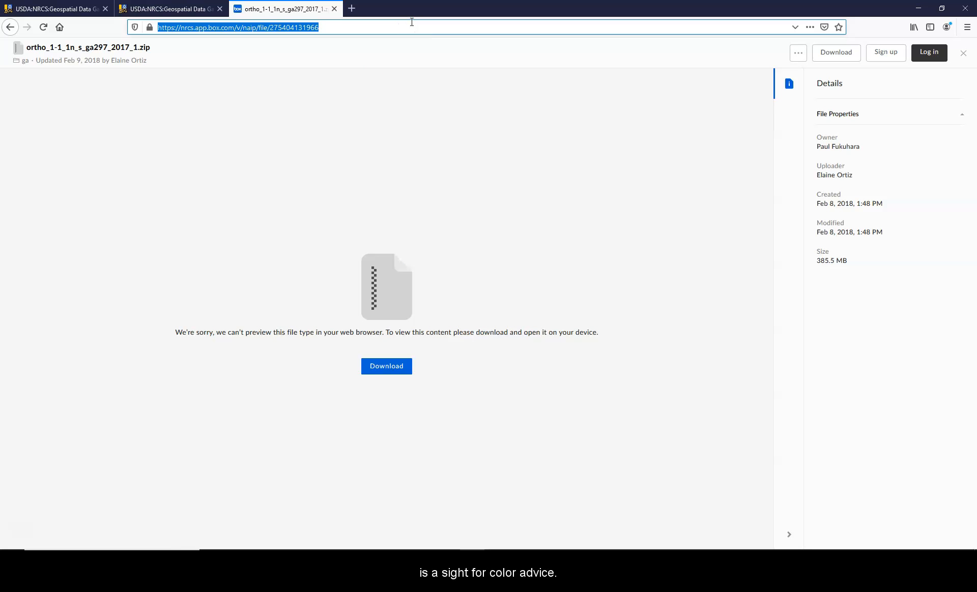
pyautogui.write('colorbrewer2.org/#type=sequential&scheme=BuGn&n=3')
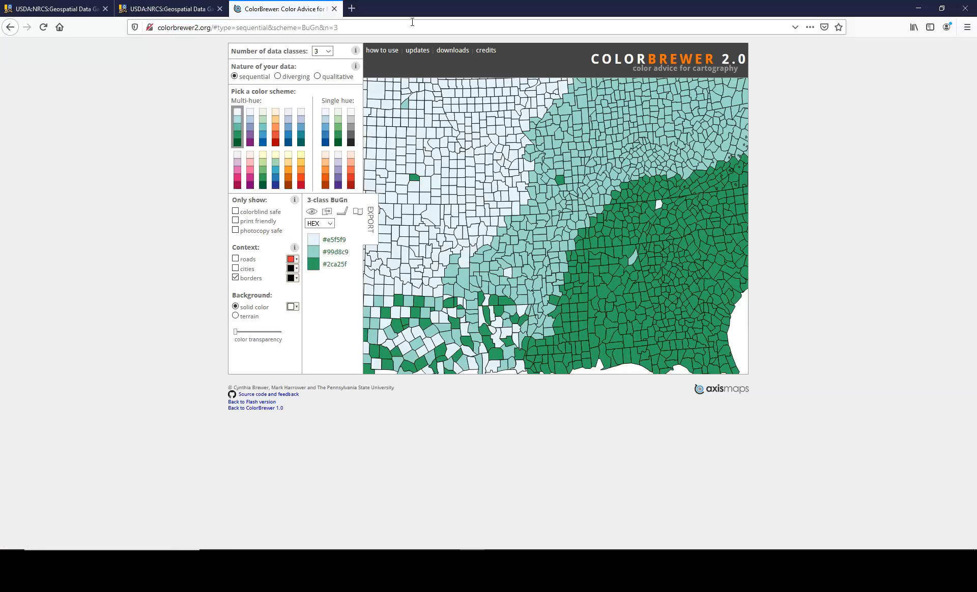
pyautogui.moveTo(778, 153)
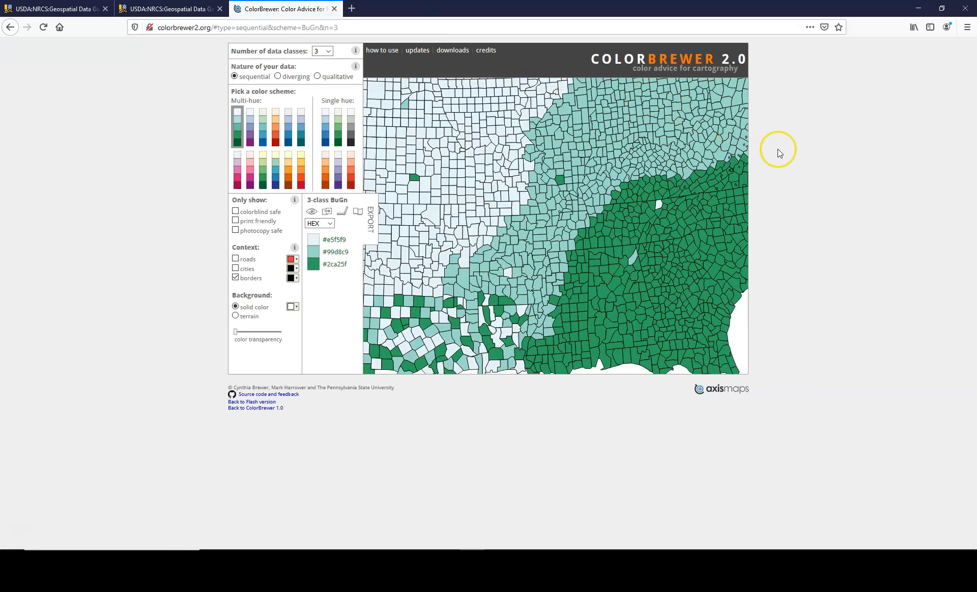
pyautogui.moveTo(867, 161)
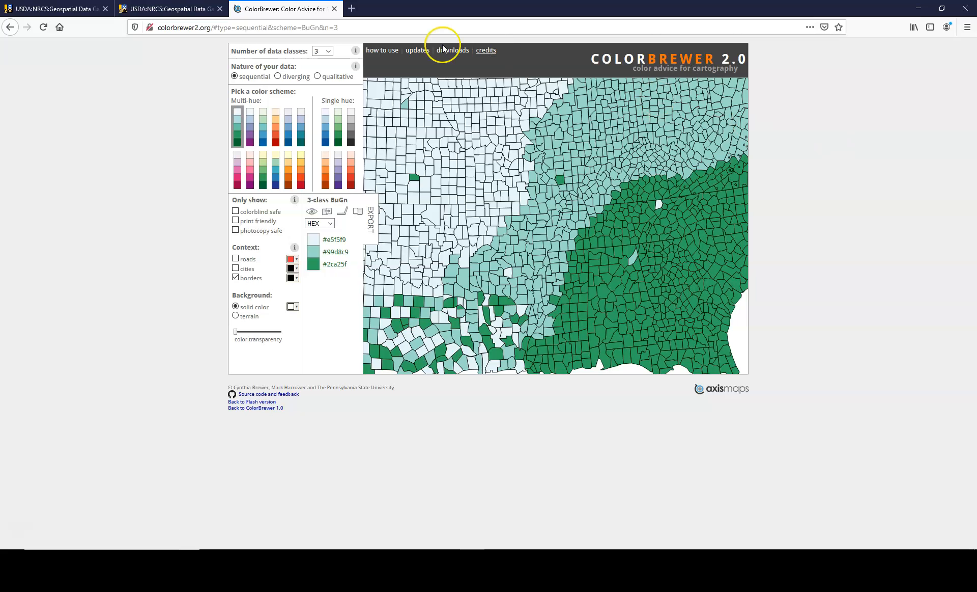
# Set ColorBrewer to 5 data classes and list colours as RGB values.
pyautogui.click(322, 51)
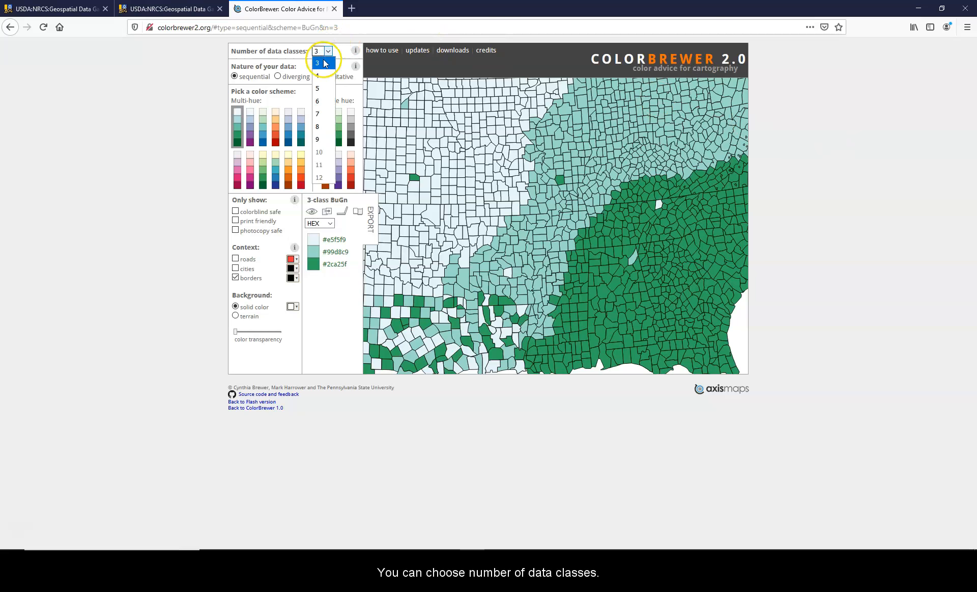
pyautogui.click(317, 88)
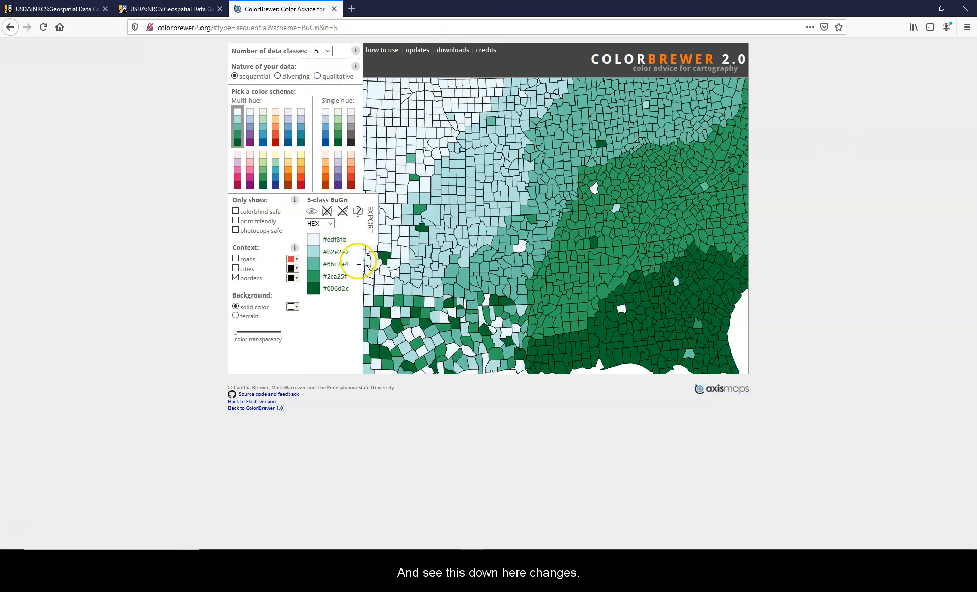
pyautogui.moveTo(358, 270)
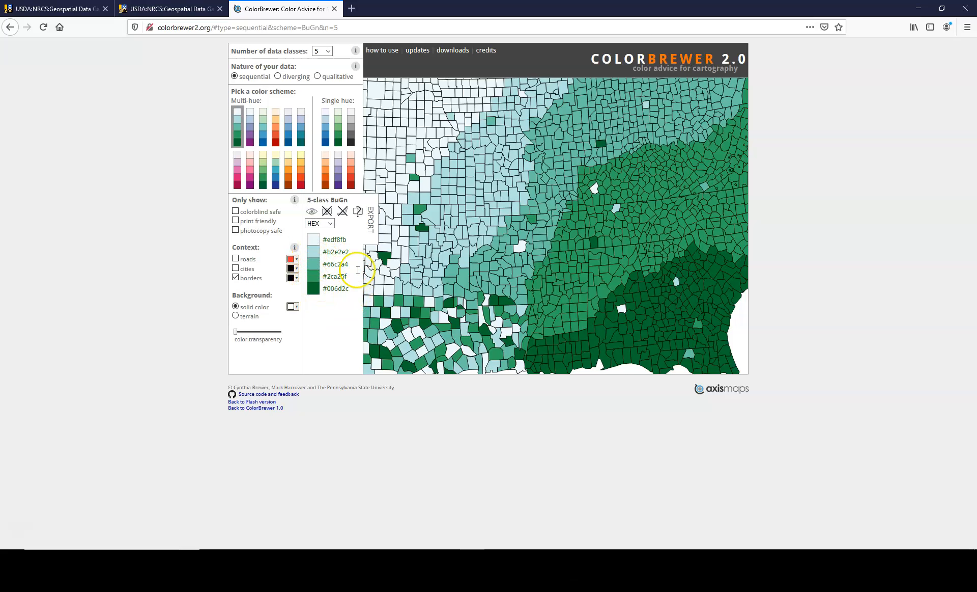
pyautogui.click(330, 223)
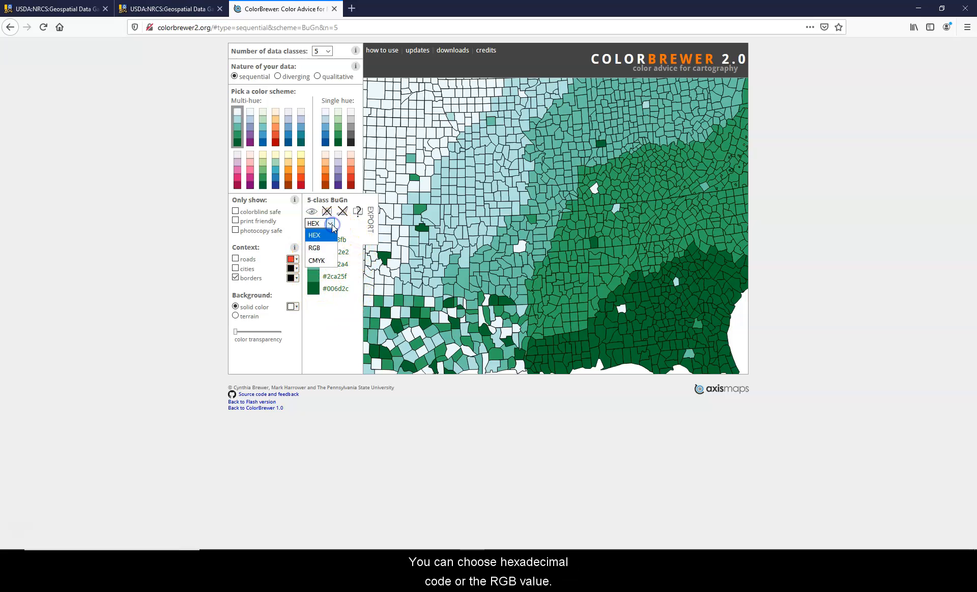
pyautogui.moveTo(328, 247)
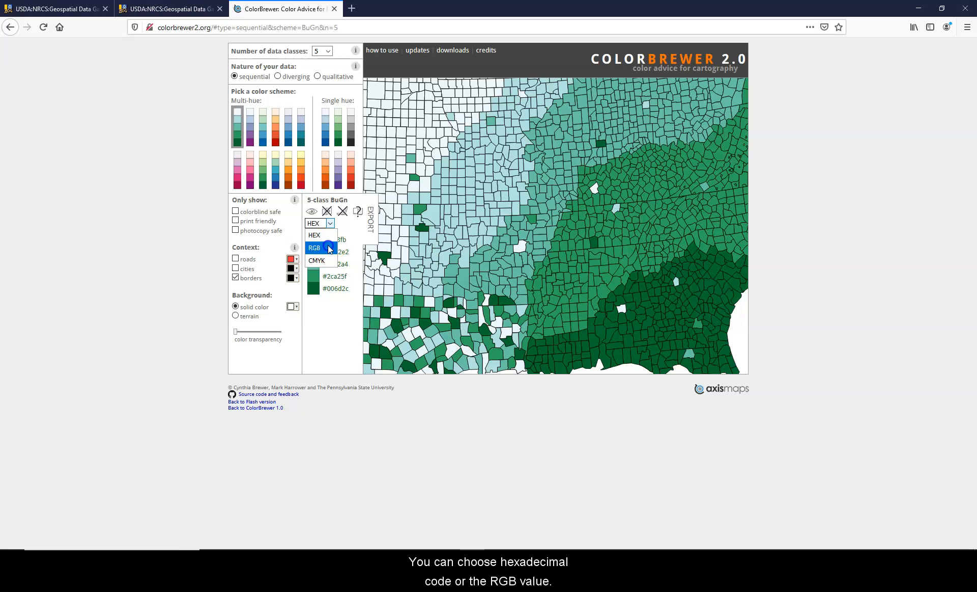
pyautogui.click(314, 247)
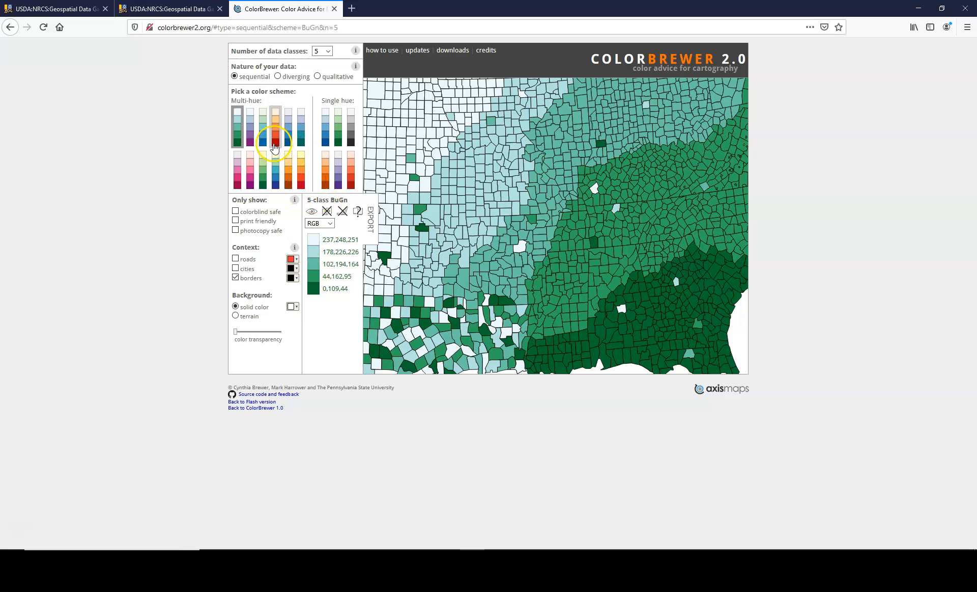
pyautogui.moveTo(300, 182)
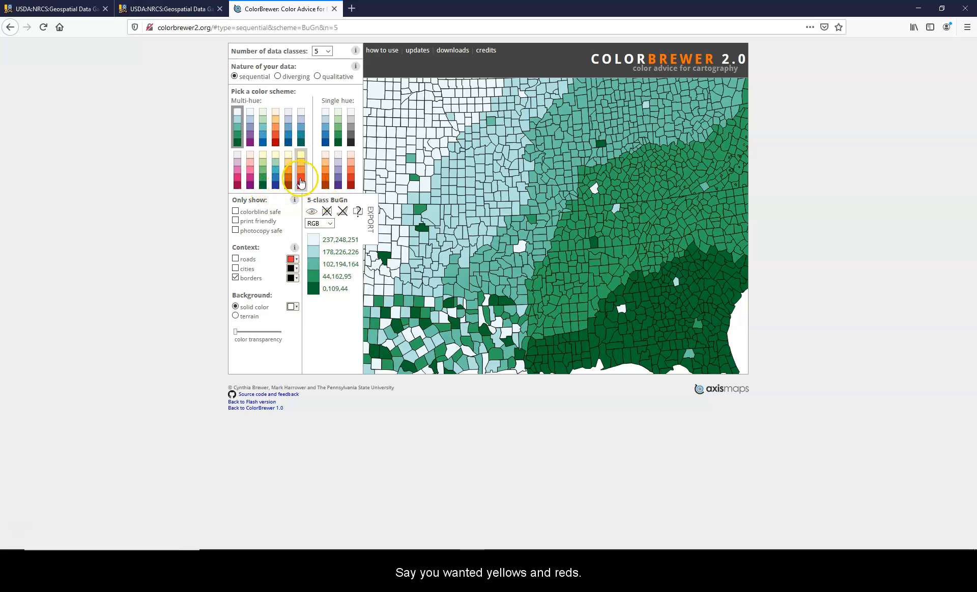
# Apply the YlOrRd scheme and raise the map to 7 data classes.
pyautogui.click(299, 165)
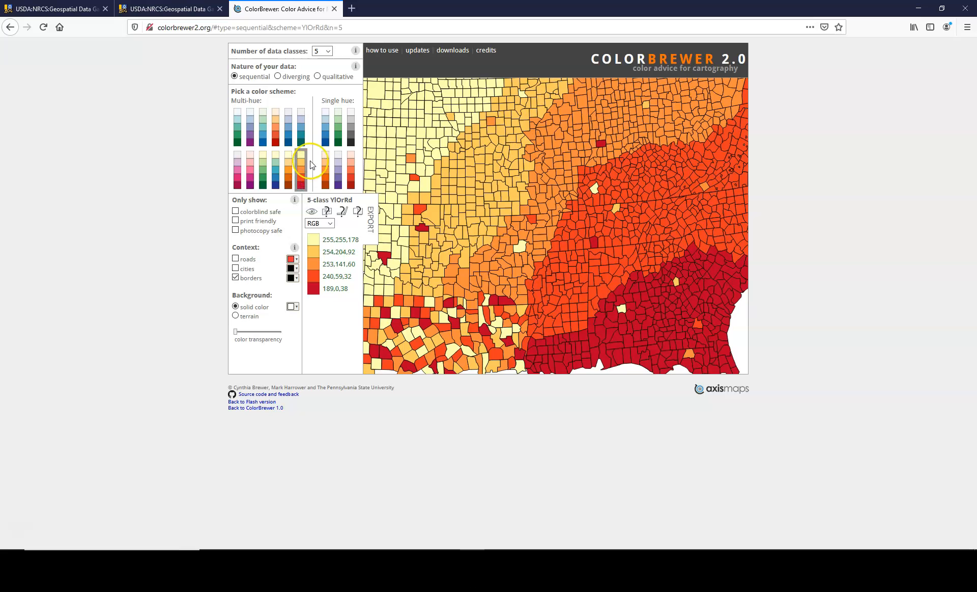
pyautogui.click(322, 50)
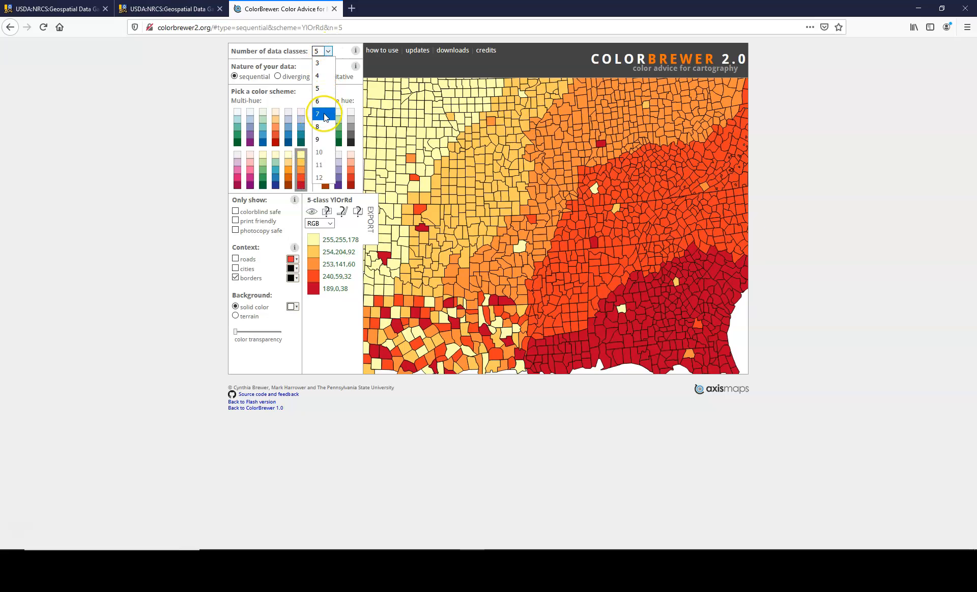
pyautogui.click(318, 113)
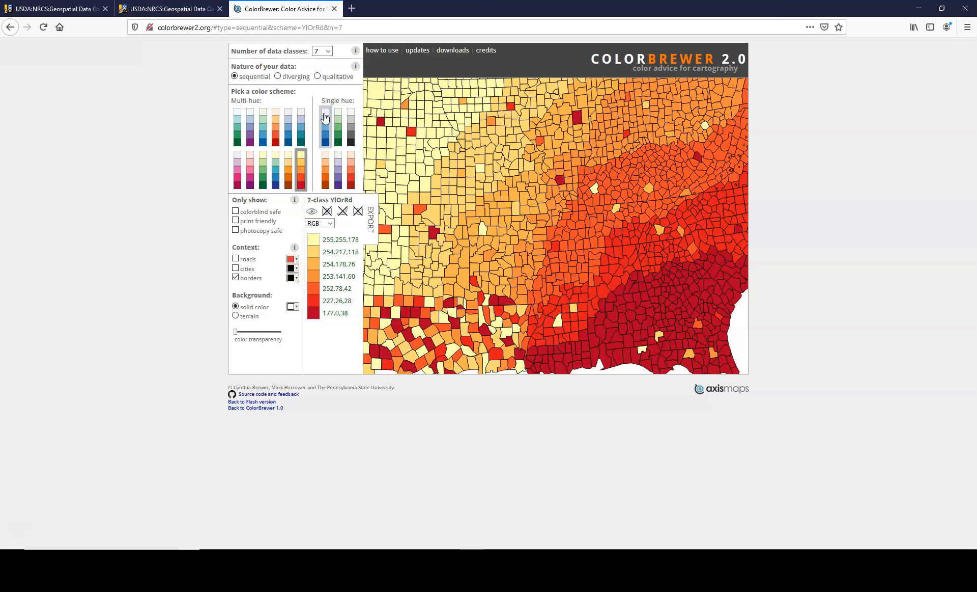
pyautogui.moveTo(256, 276)
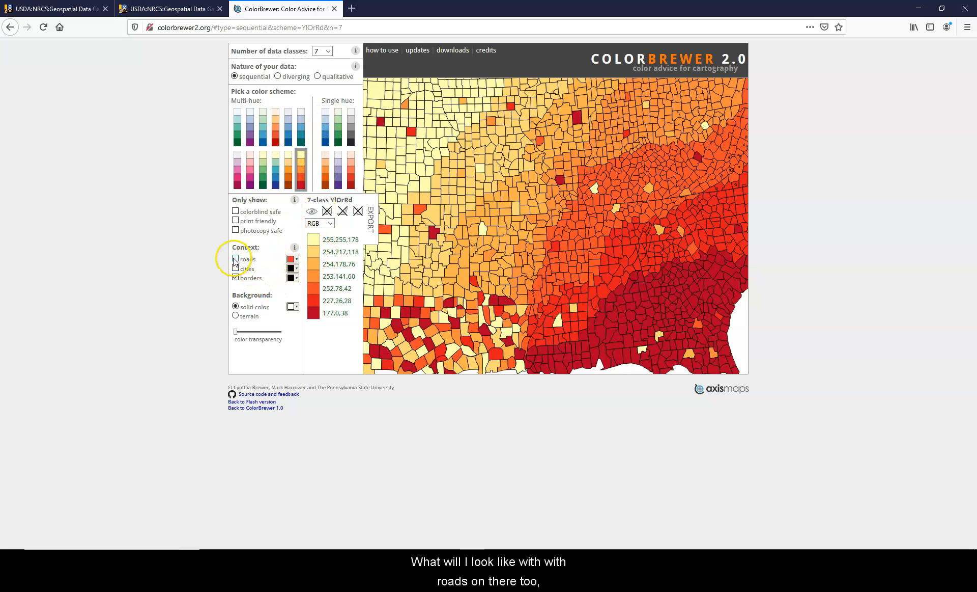
# Overlay roads and cities on the map and preview the PuBuGn scheme.
pyautogui.click(236, 258)
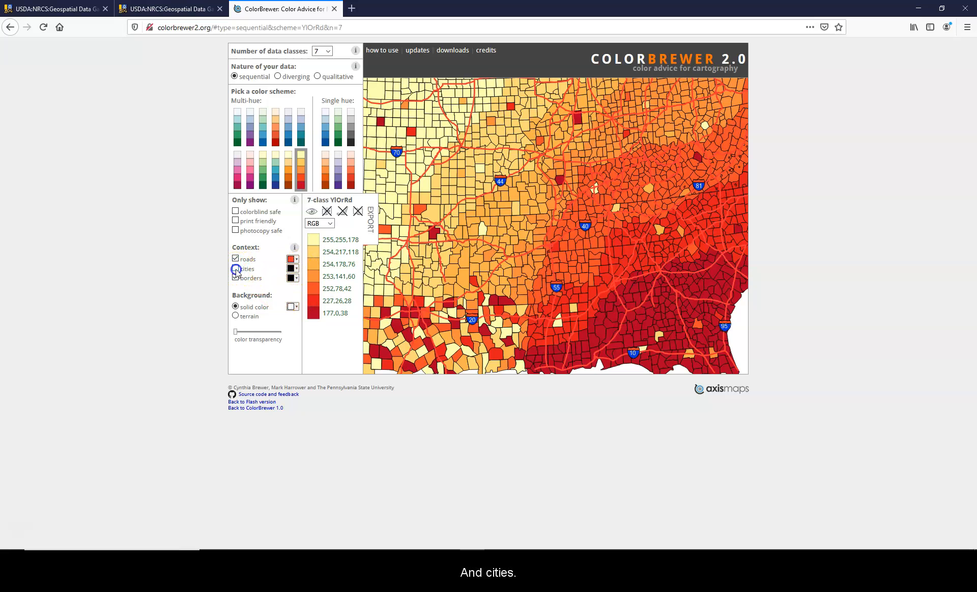
pyautogui.click(236, 269)
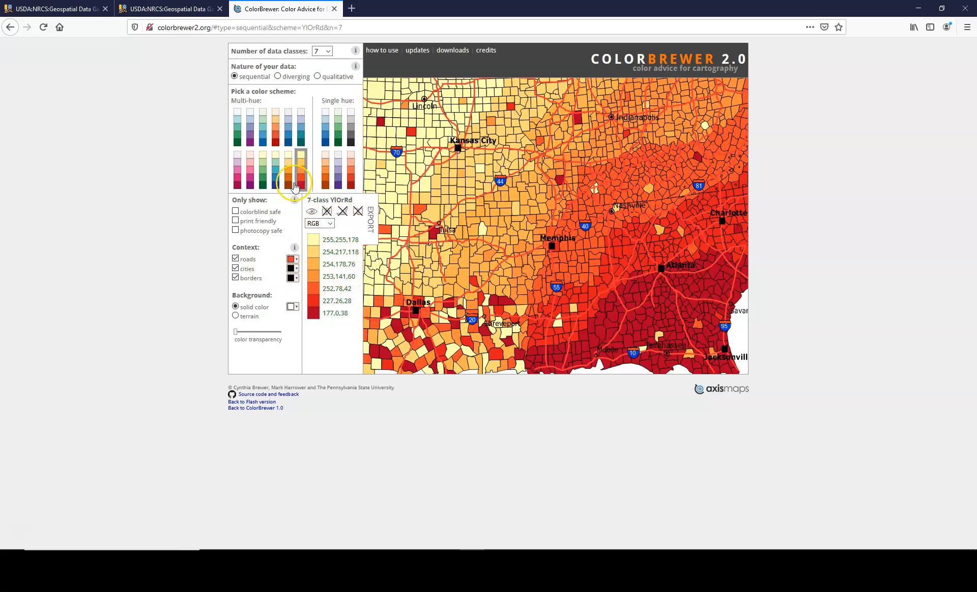
pyautogui.click(300, 142)
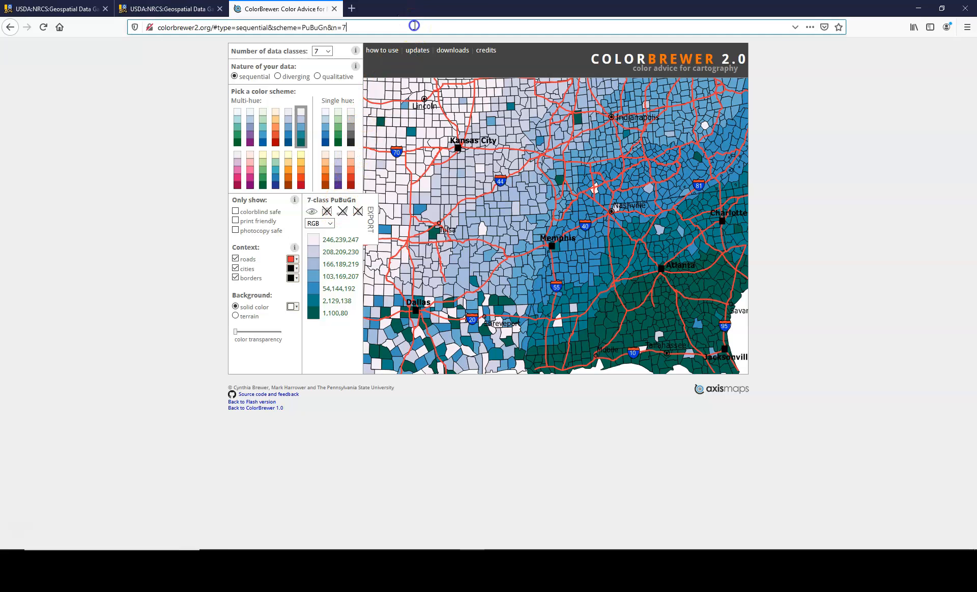
# Go to the Pinetools image color picker and dismiss the tracking protection notice.
pyautogui.write('pinetools.com/image-color-picker')
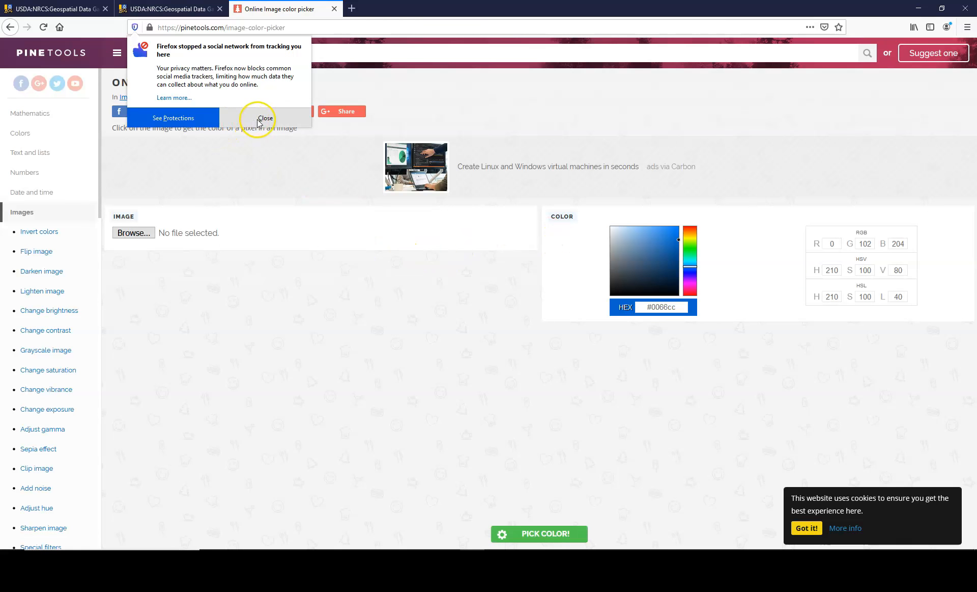
pyautogui.click(265, 117)
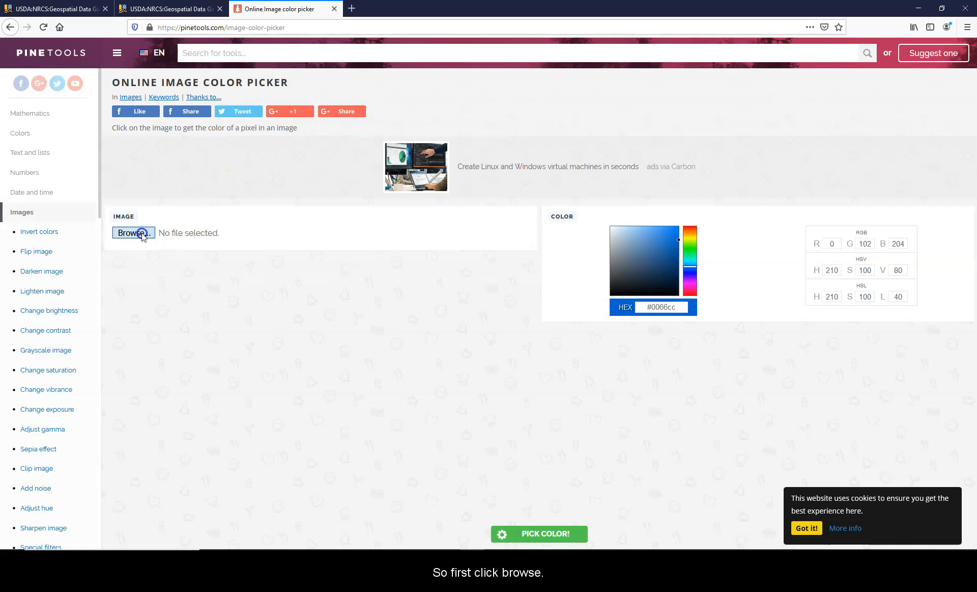
# Load 'City of Quitman Logo' from D:\logos into the colour picker.
pyautogui.click(132, 232)
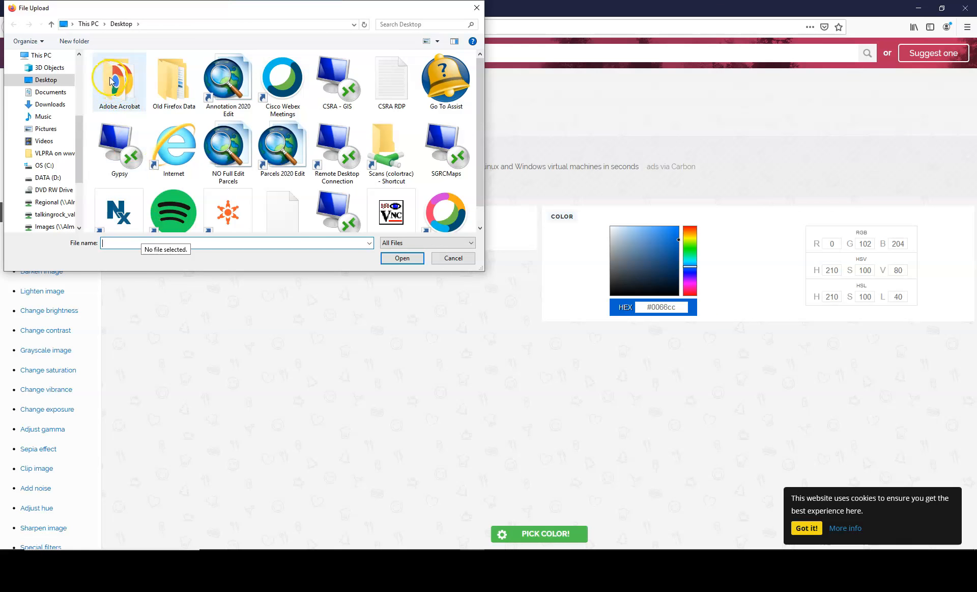
pyautogui.click(47, 177)
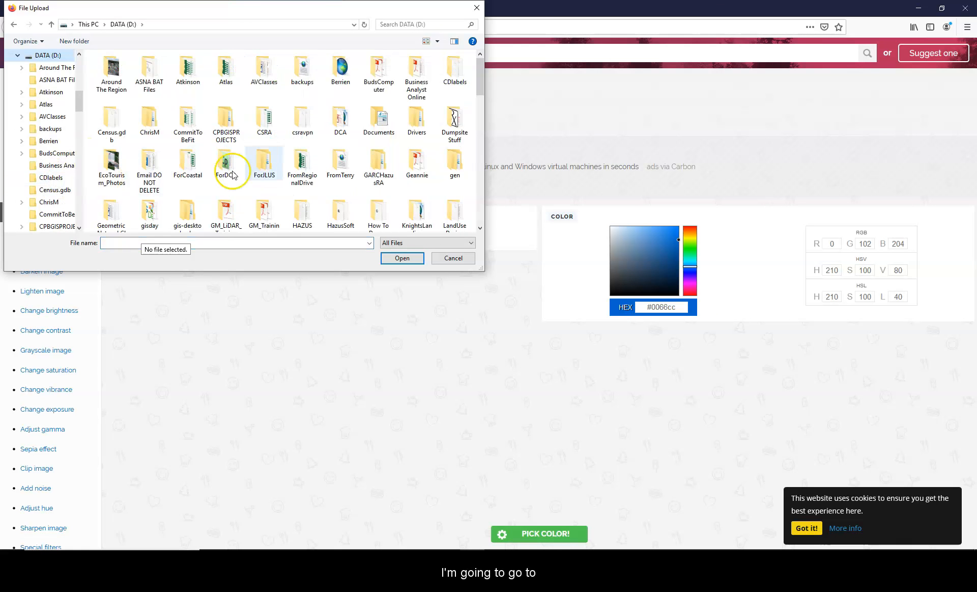
pyautogui.scroll(-3)
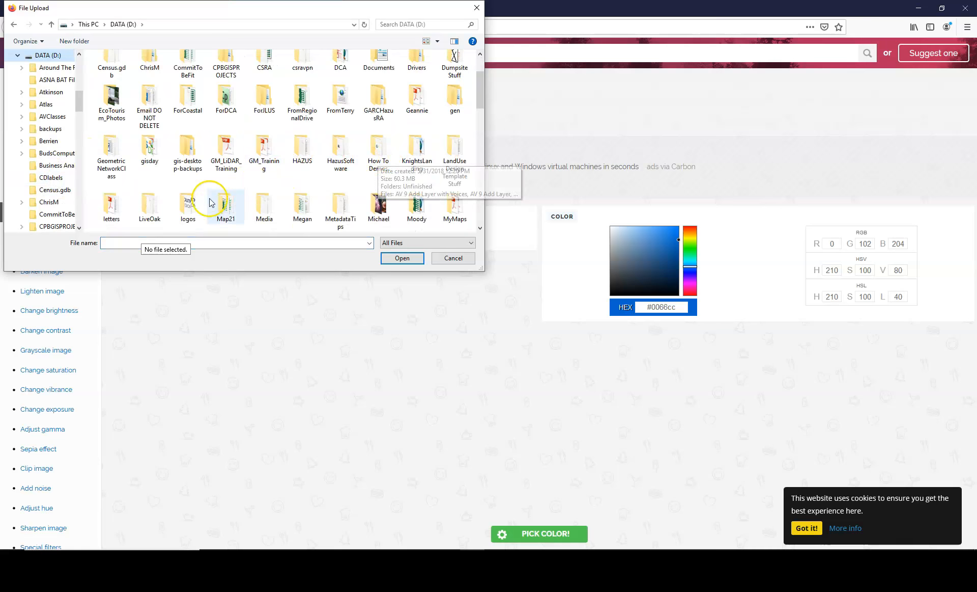
pyautogui.doubleClick(188, 203)
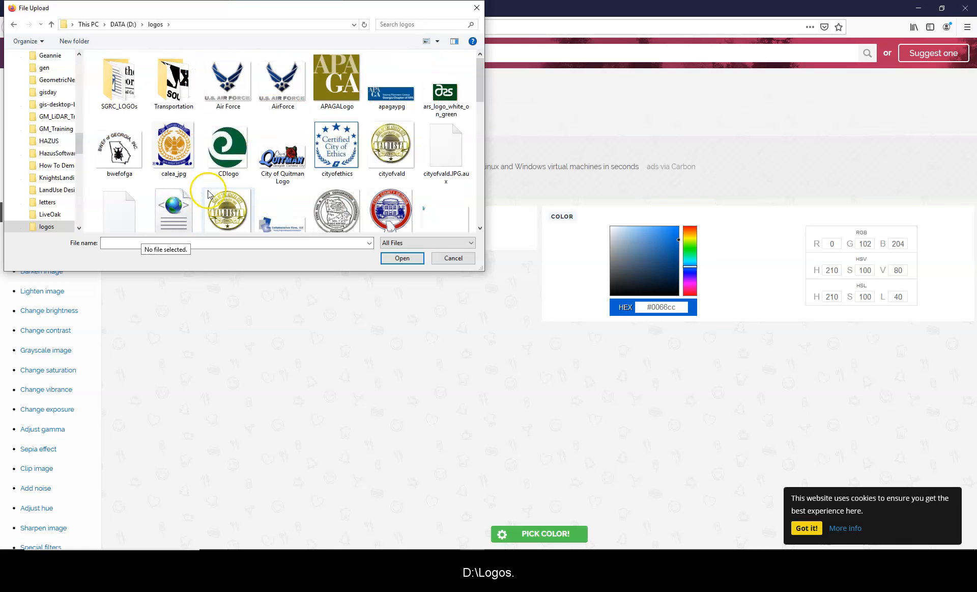
pyautogui.click(282, 147)
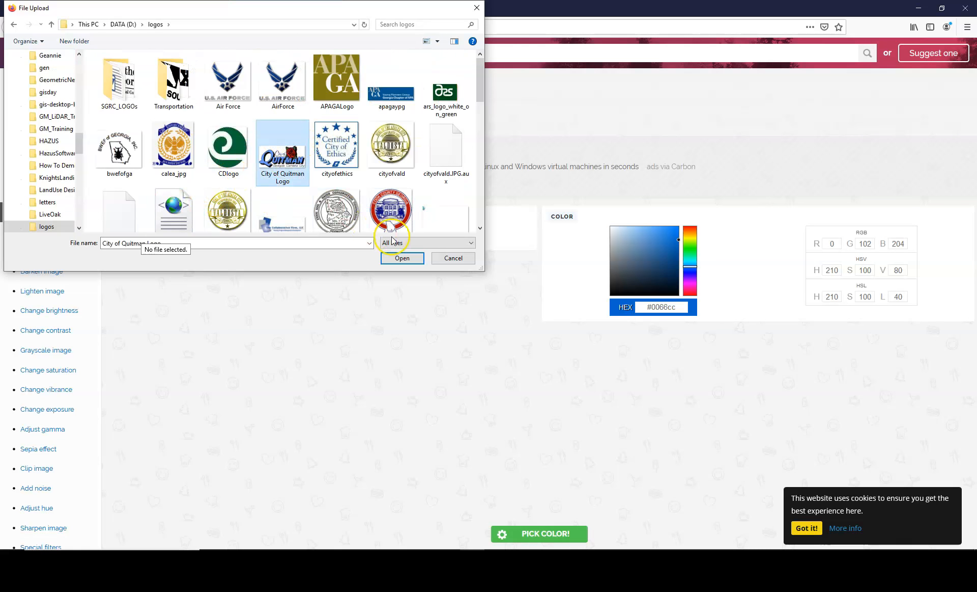
pyautogui.click(402, 258)
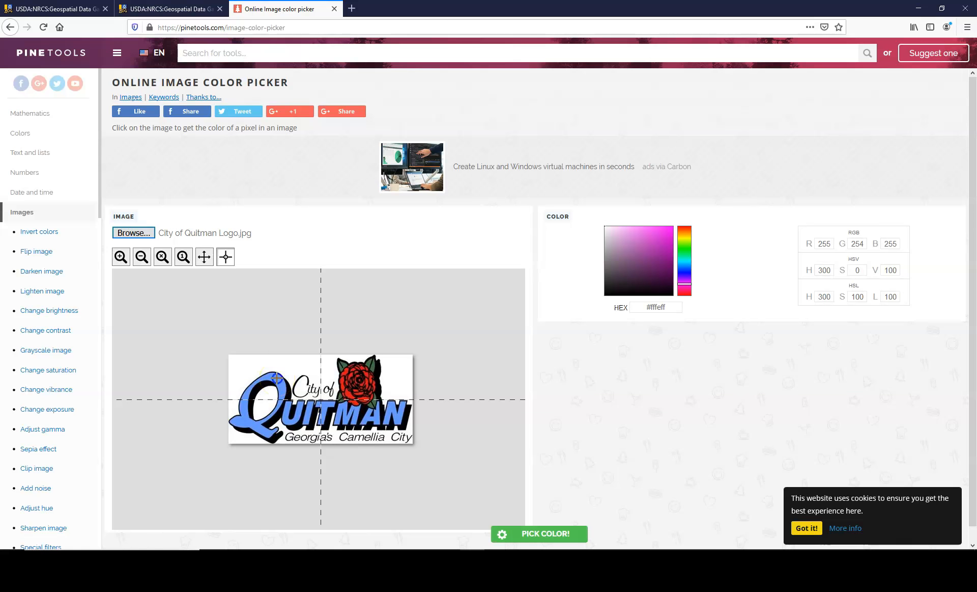
# Sample the lettering blue, leaf green #3f6241, then rose red #cd1811 (205, 24, 17).
pyautogui.click(278, 378)
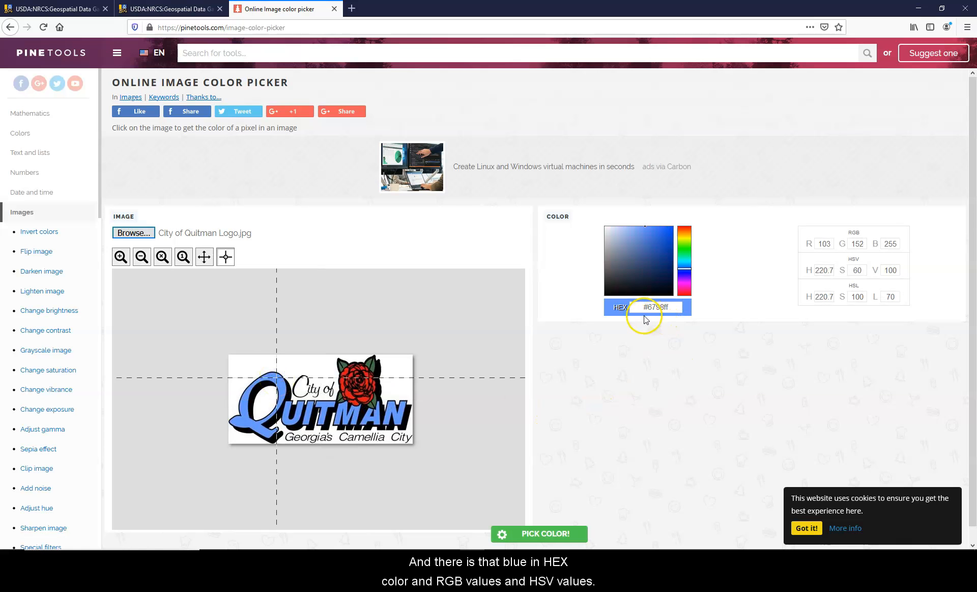
pyautogui.moveTo(835, 252)
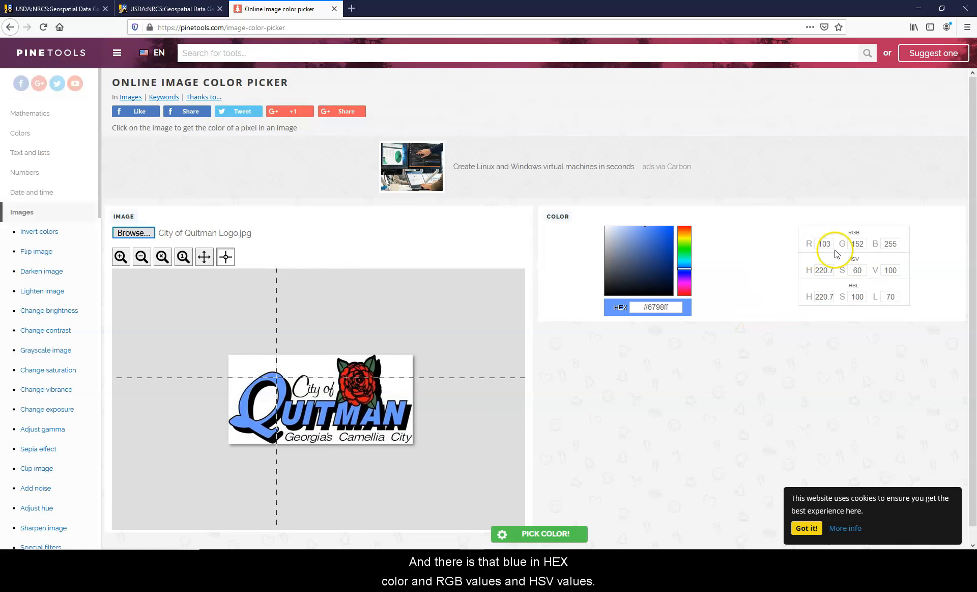
pyautogui.moveTo(853, 282)
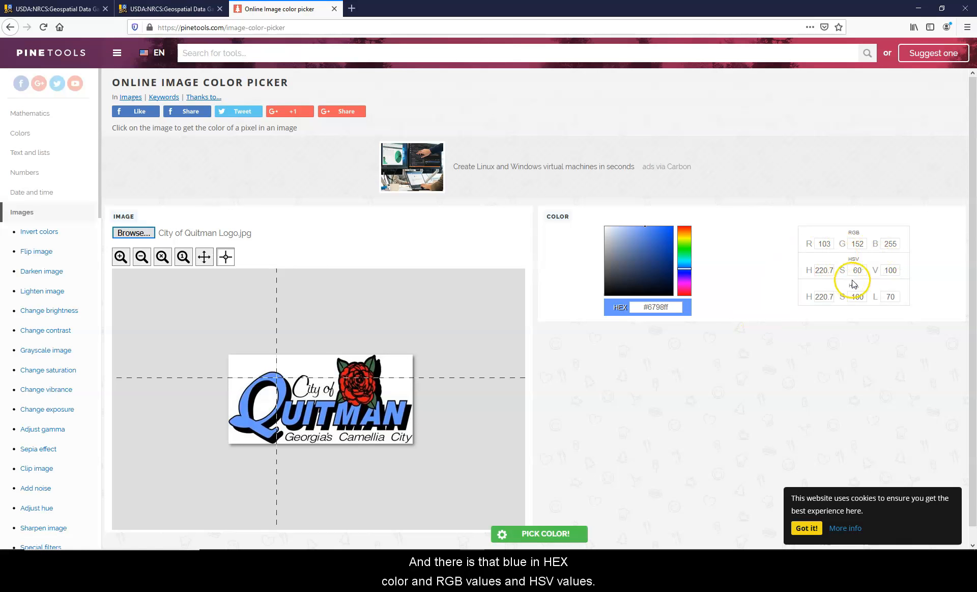
pyautogui.moveTo(318, 286)
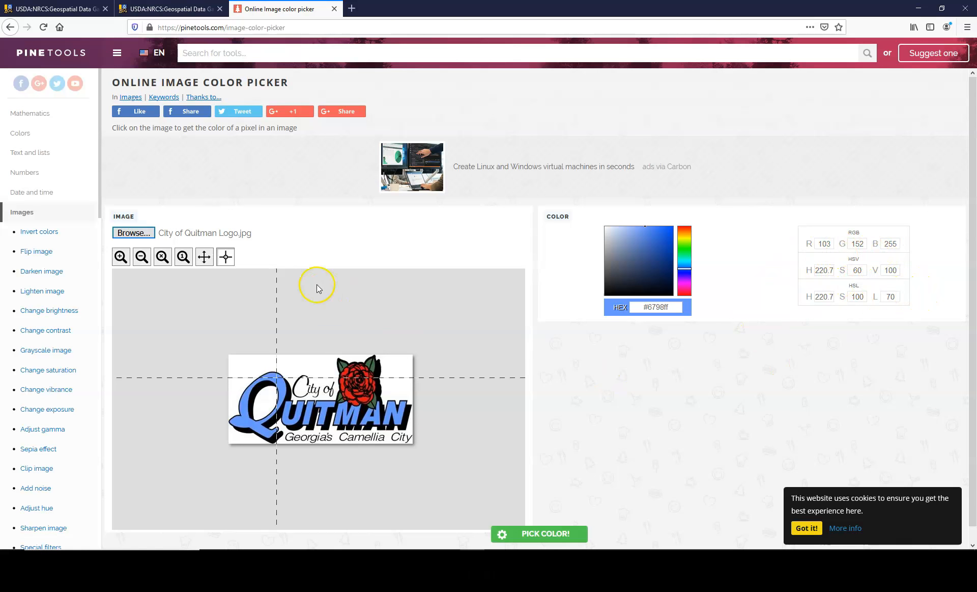
pyautogui.moveTo(120, 256)
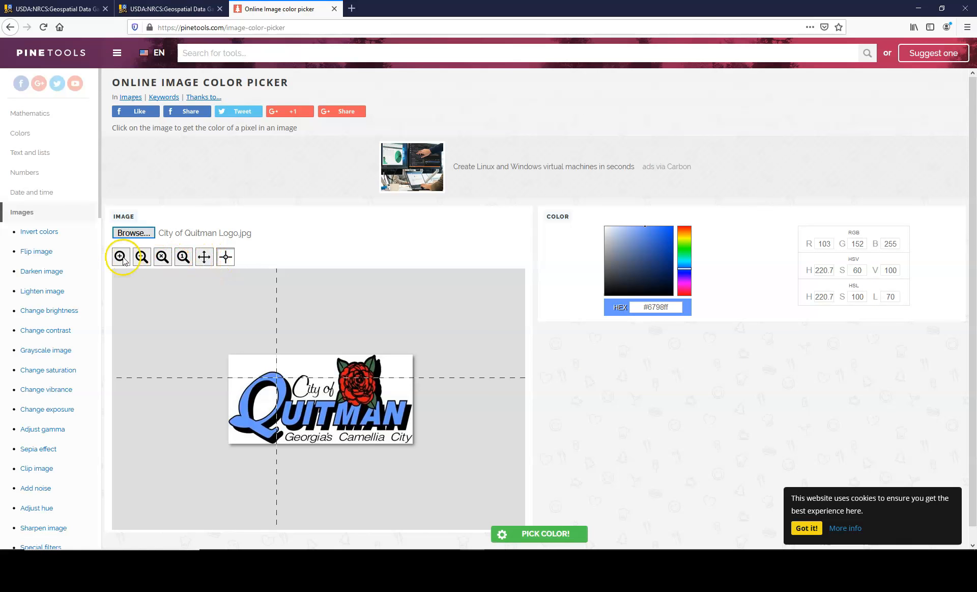
pyautogui.moveTo(336, 352)
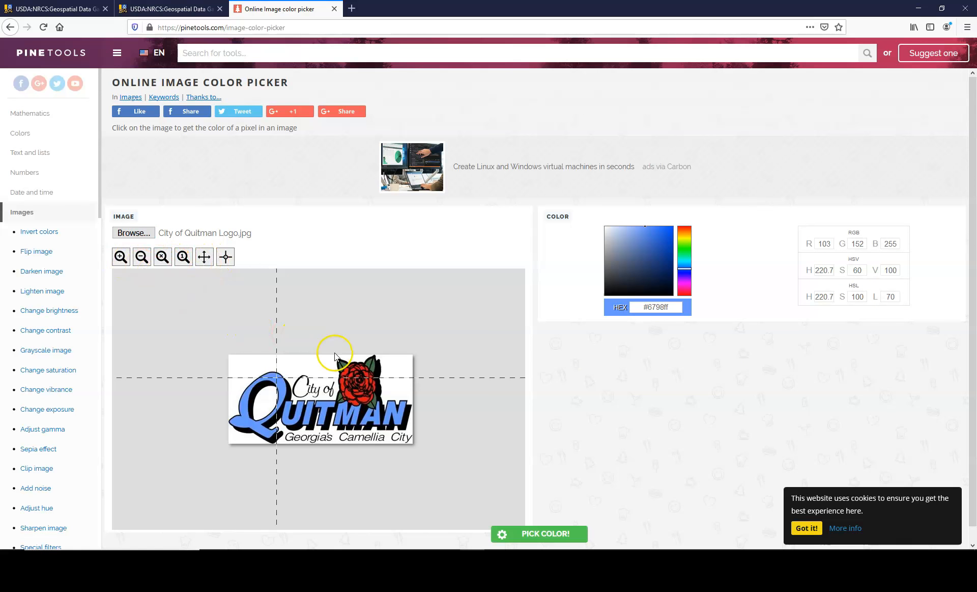
pyautogui.moveTo(368, 386)
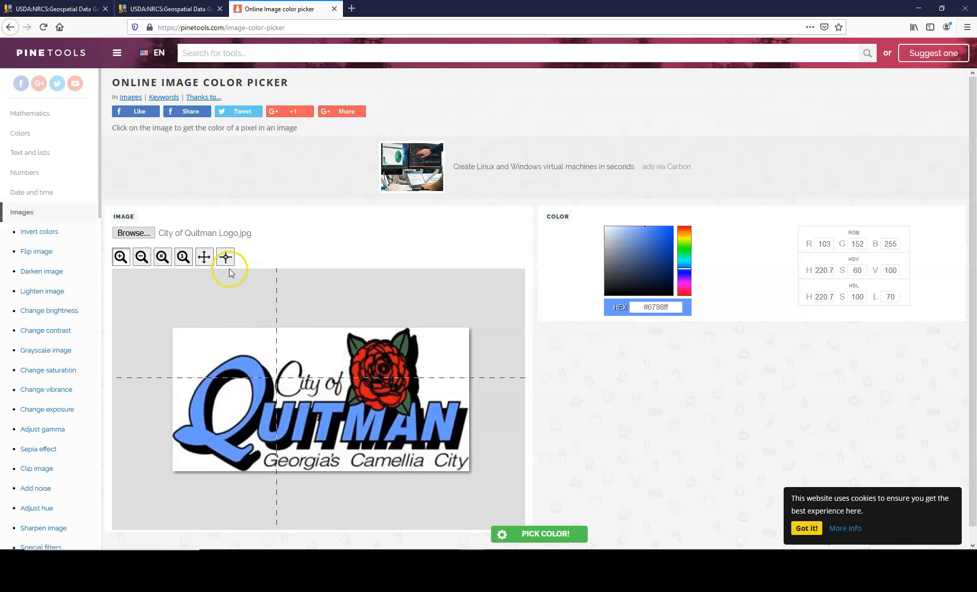
pyautogui.moveTo(397, 339)
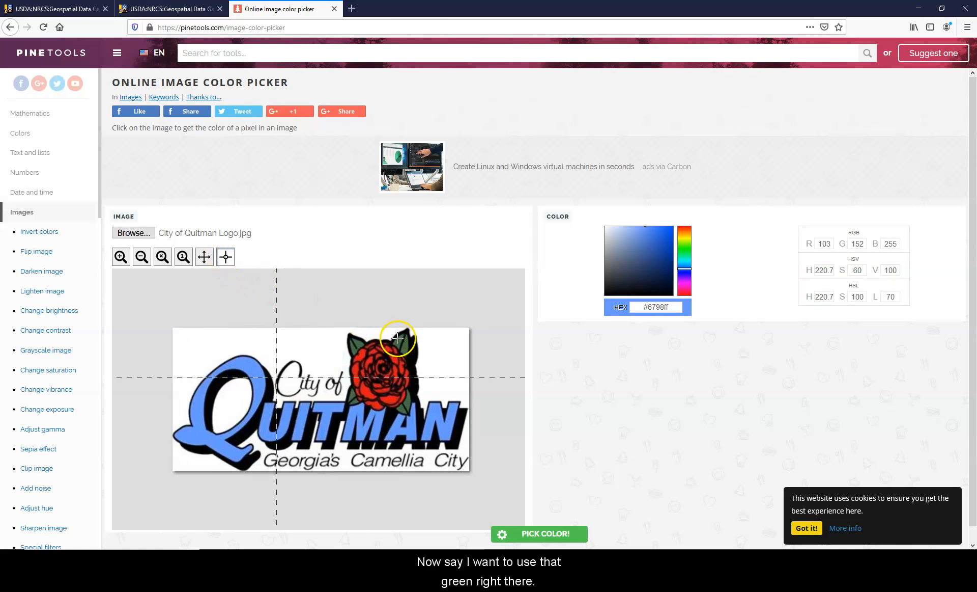
pyautogui.click(396, 338)
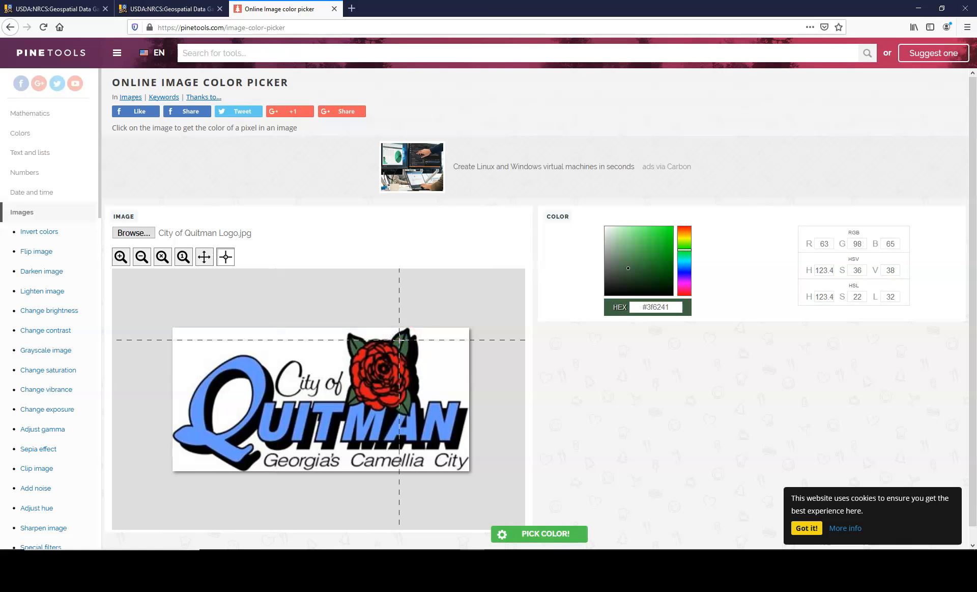
pyautogui.moveTo(355, 372)
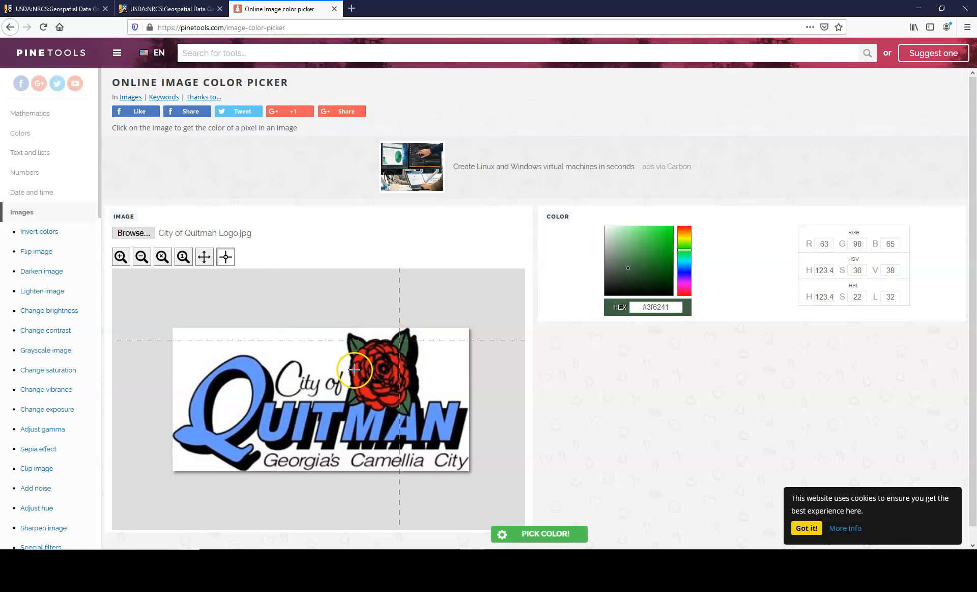
pyautogui.moveTo(355, 372)
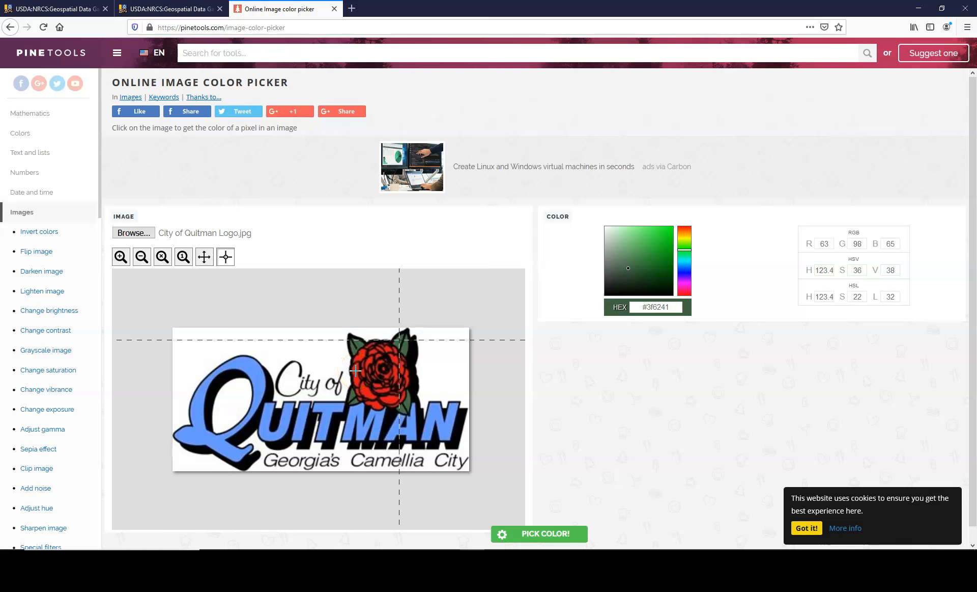
pyautogui.click(355, 372)
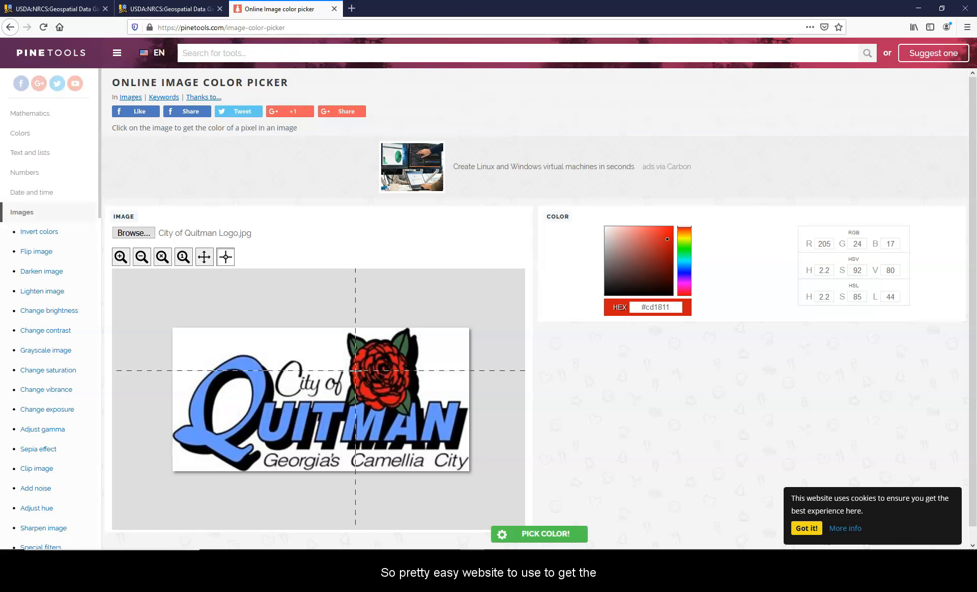
pyautogui.moveTo(787, 247)
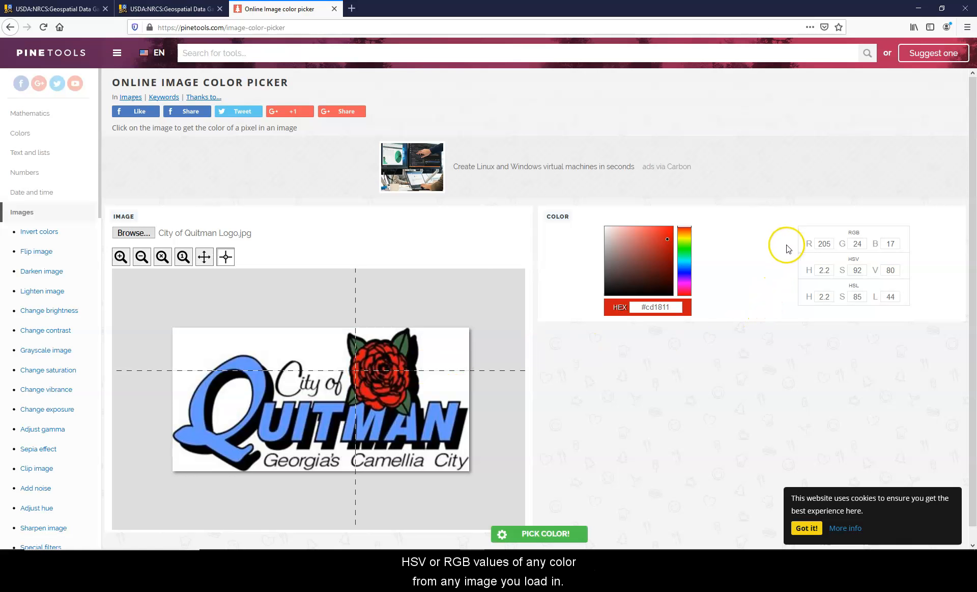
pyautogui.moveTo(787, 248)
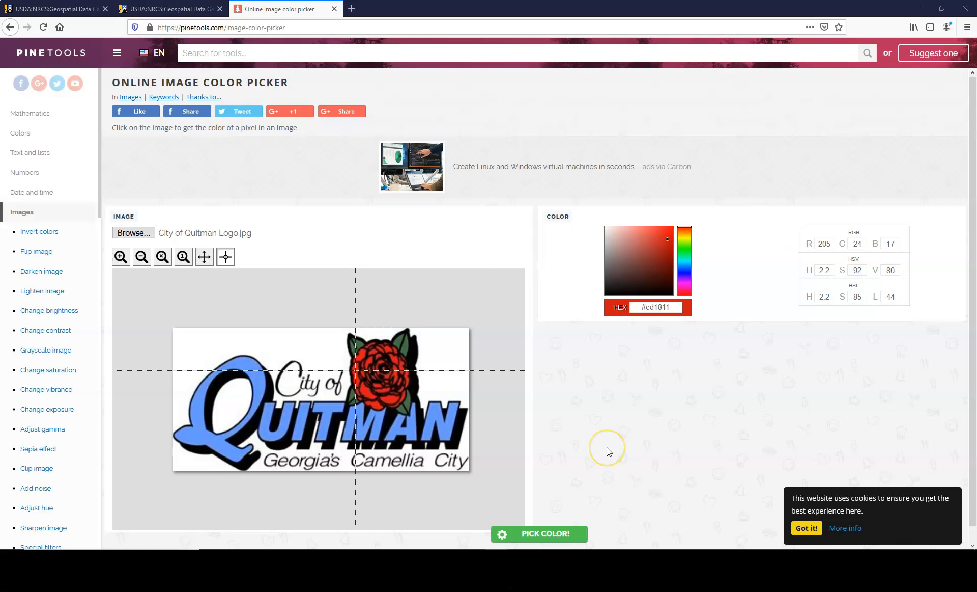
pyautogui.moveTo(608, 451)
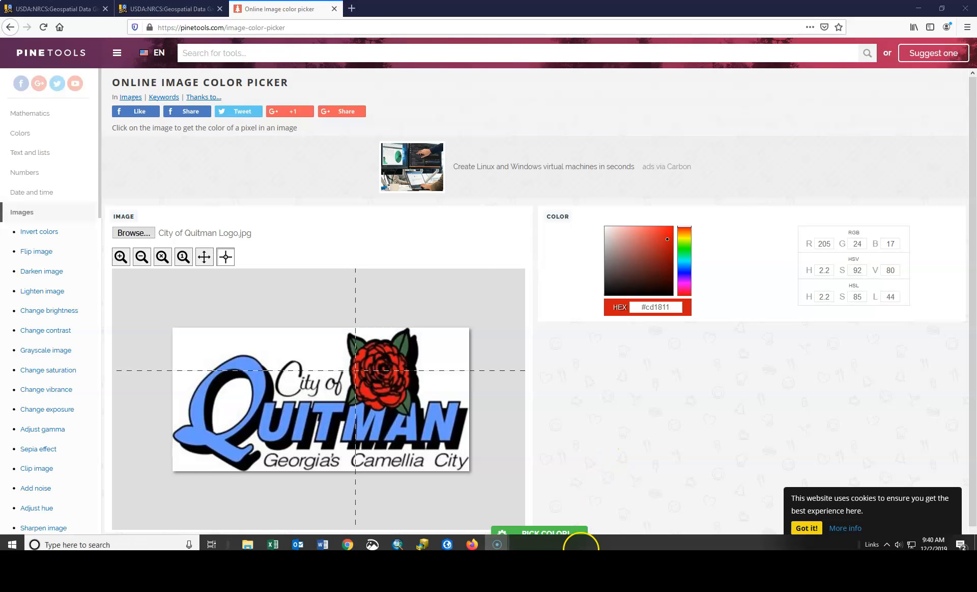
# Give the StreetLights point symbol the custom color R 205, G 24, B 17 and apply it.
pyautogui.click(447, 540)
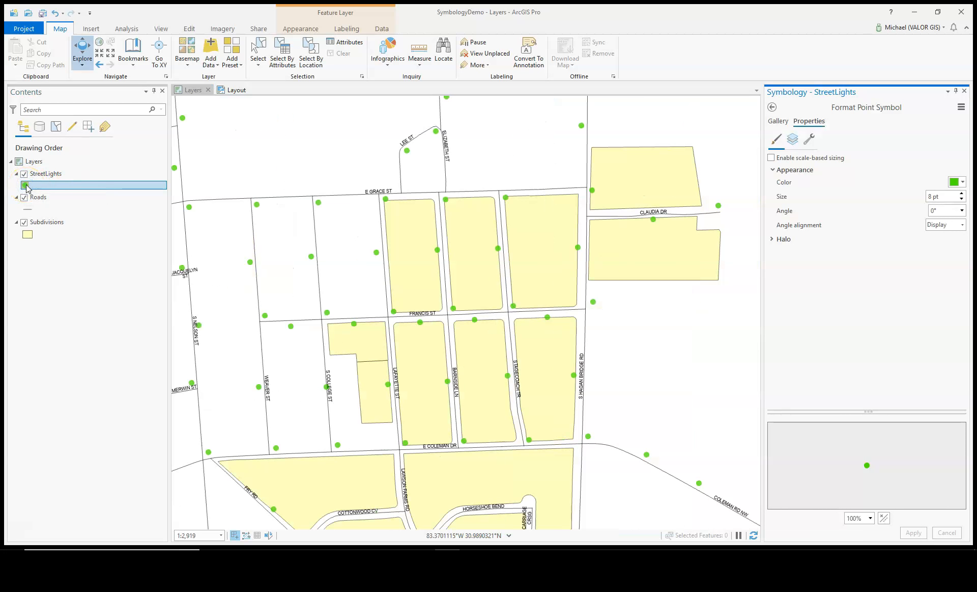
pyautogui.click(958, 181)
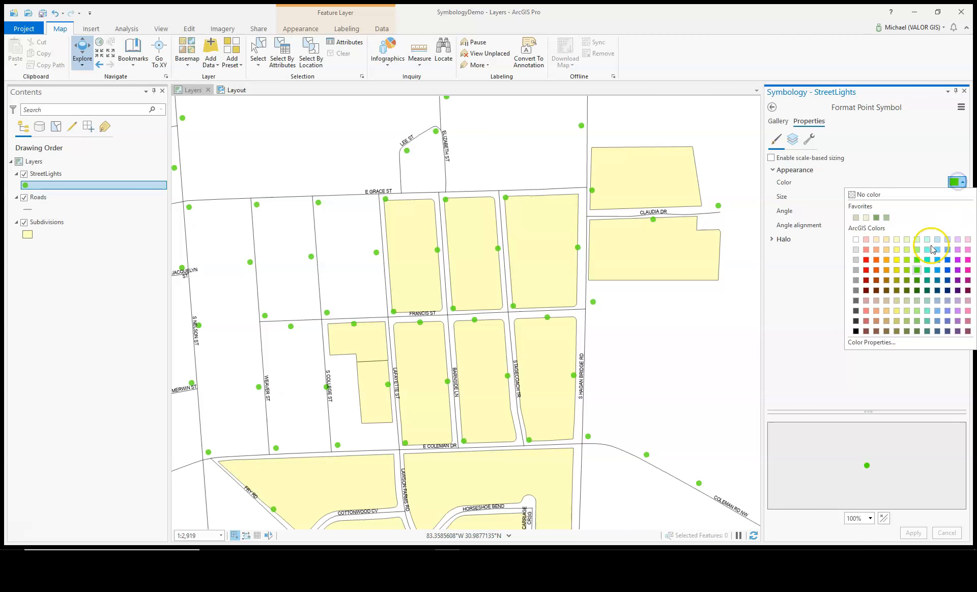
pyautogui.click(872, 342)
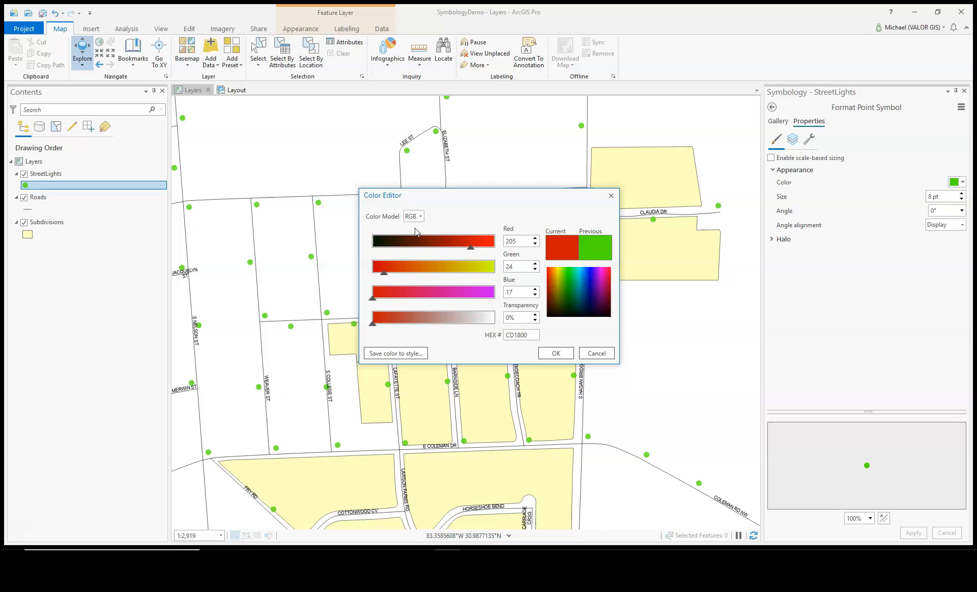
pyautogui.click(554, 353)
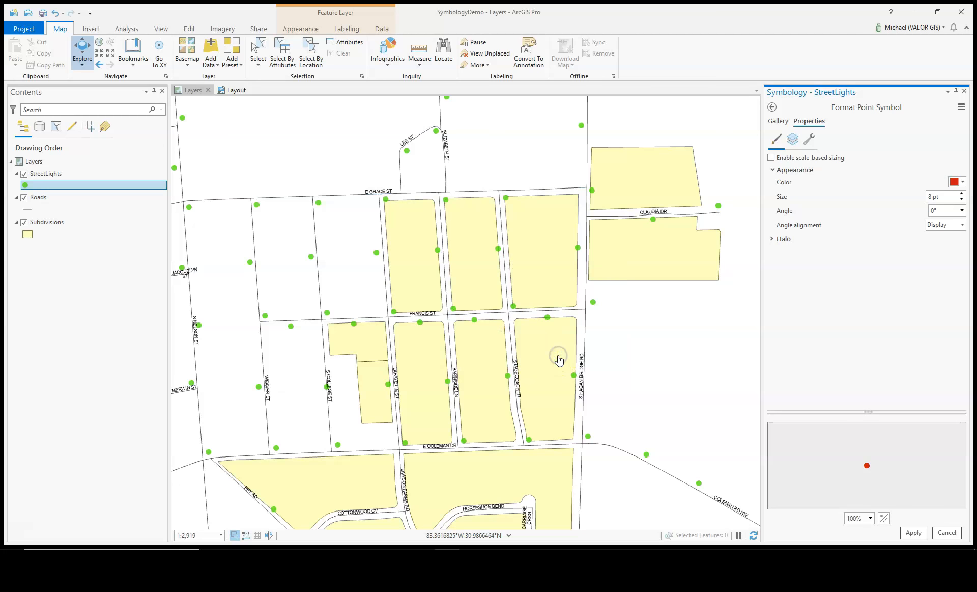
pyautogui.click(913, 533)
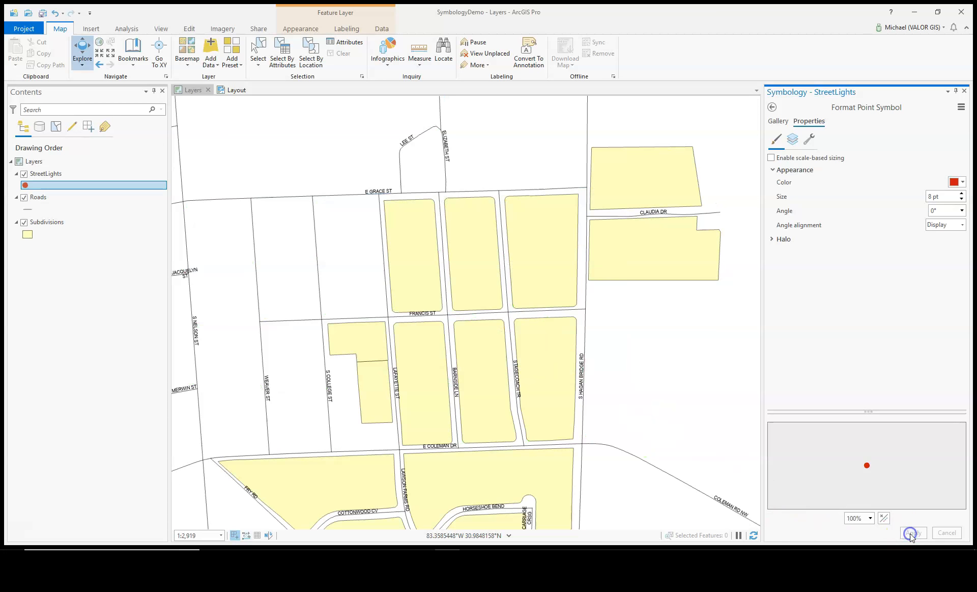
pyautogui.click(913, 533)
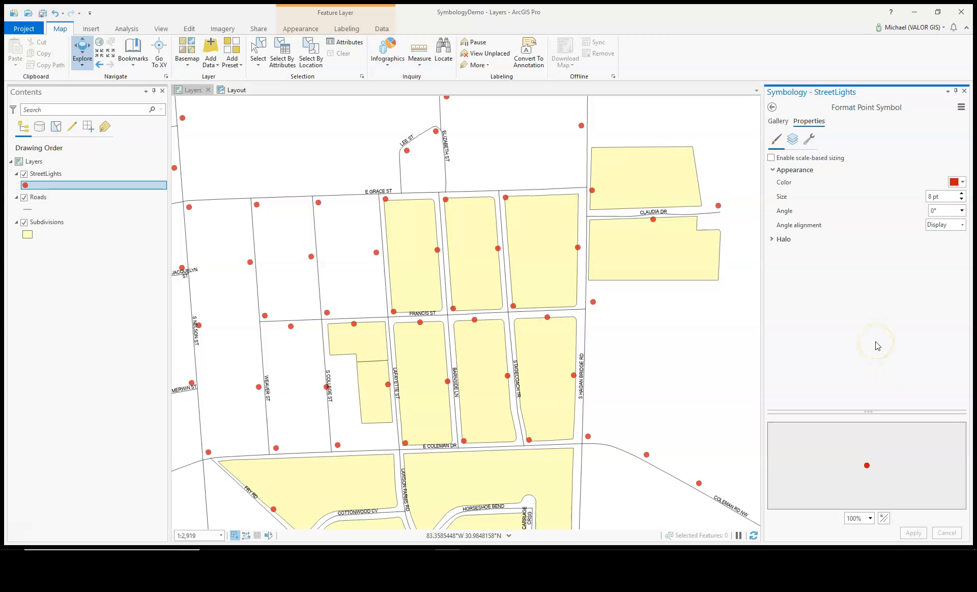